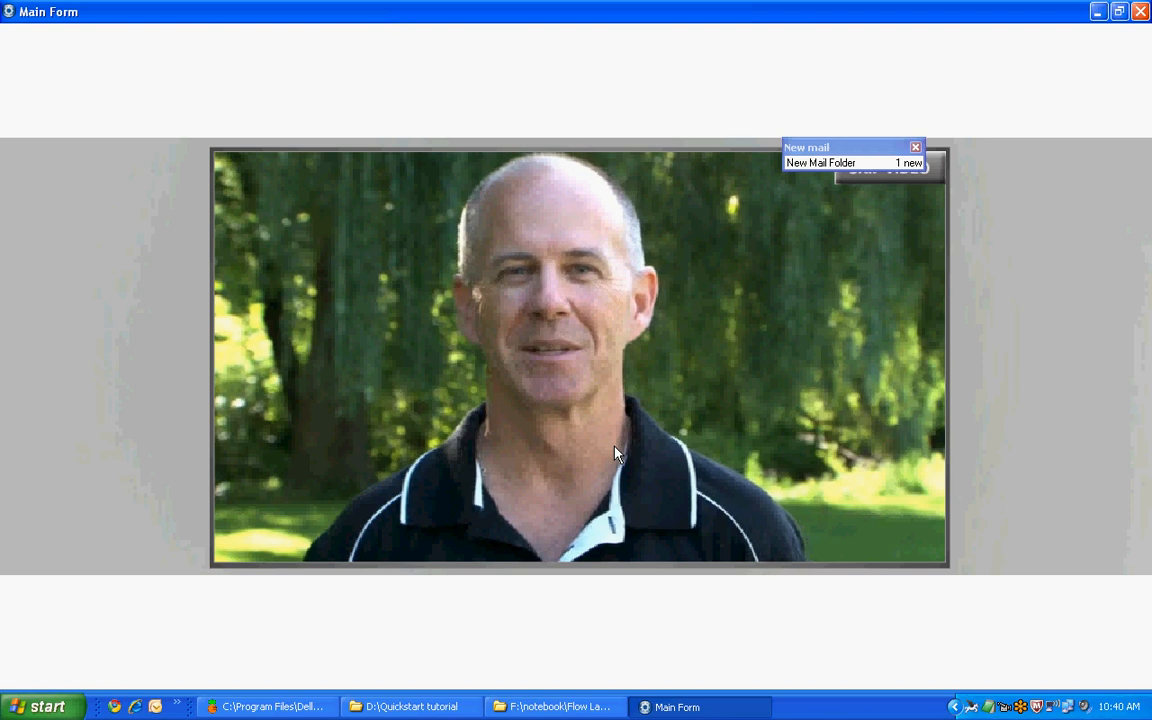
pyautogui.moveTo(725, 658)
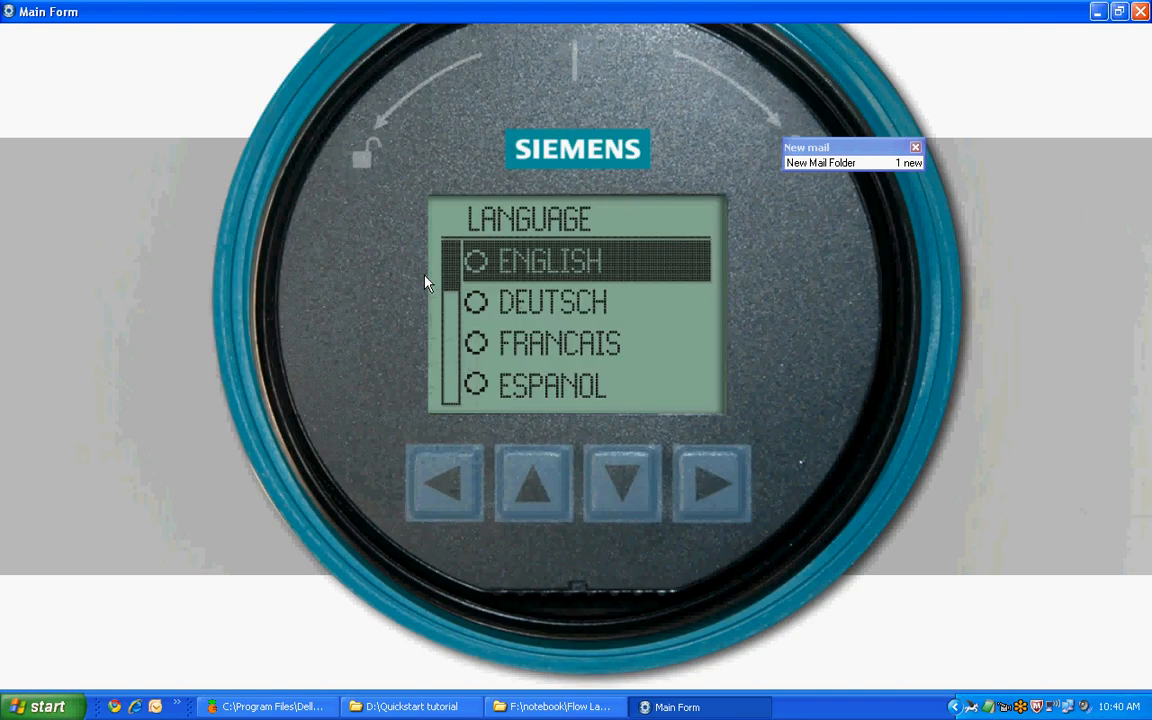
pyautogui.moveTo(68, 676)
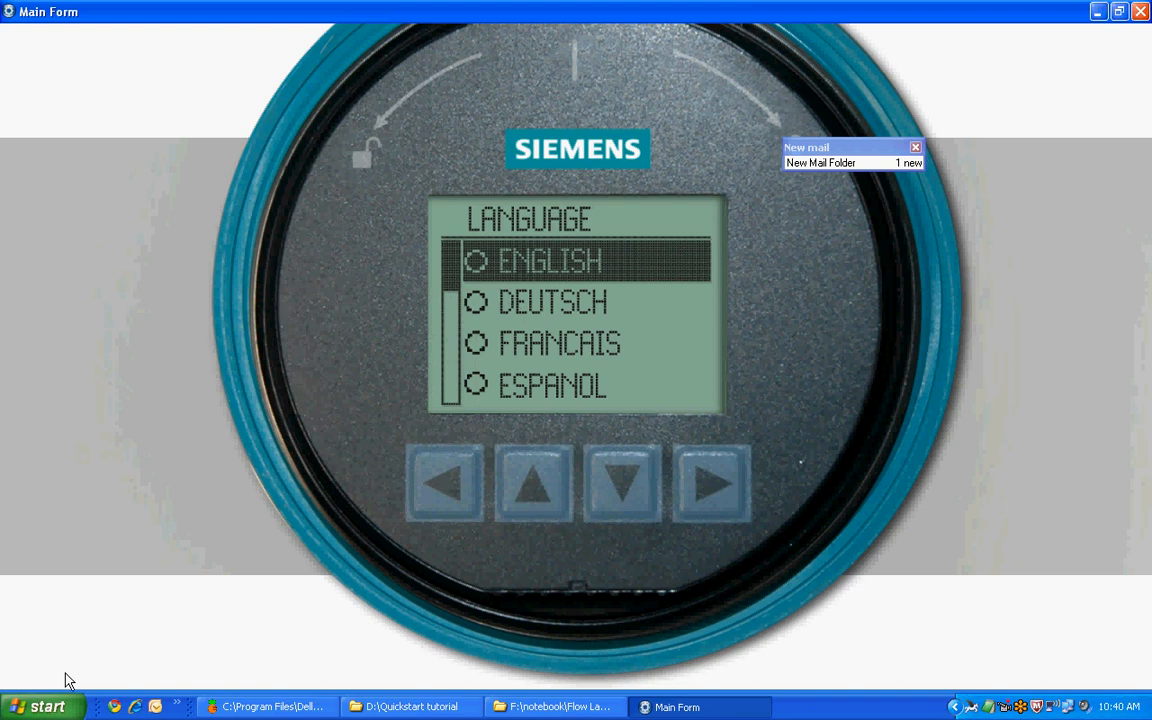
# Step: Keep ENGLISH as the display language to reach the Quick Start Wizard introduction
pyautogui.click(536, 485)
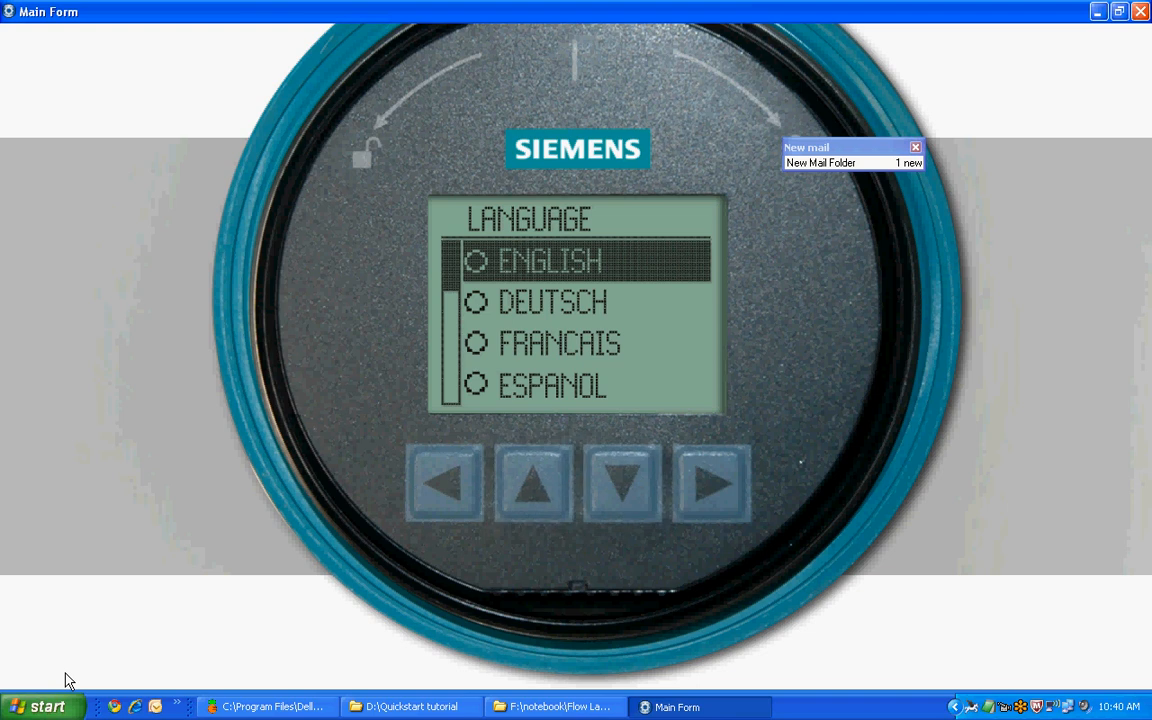
pyautogui.click(708, 483)
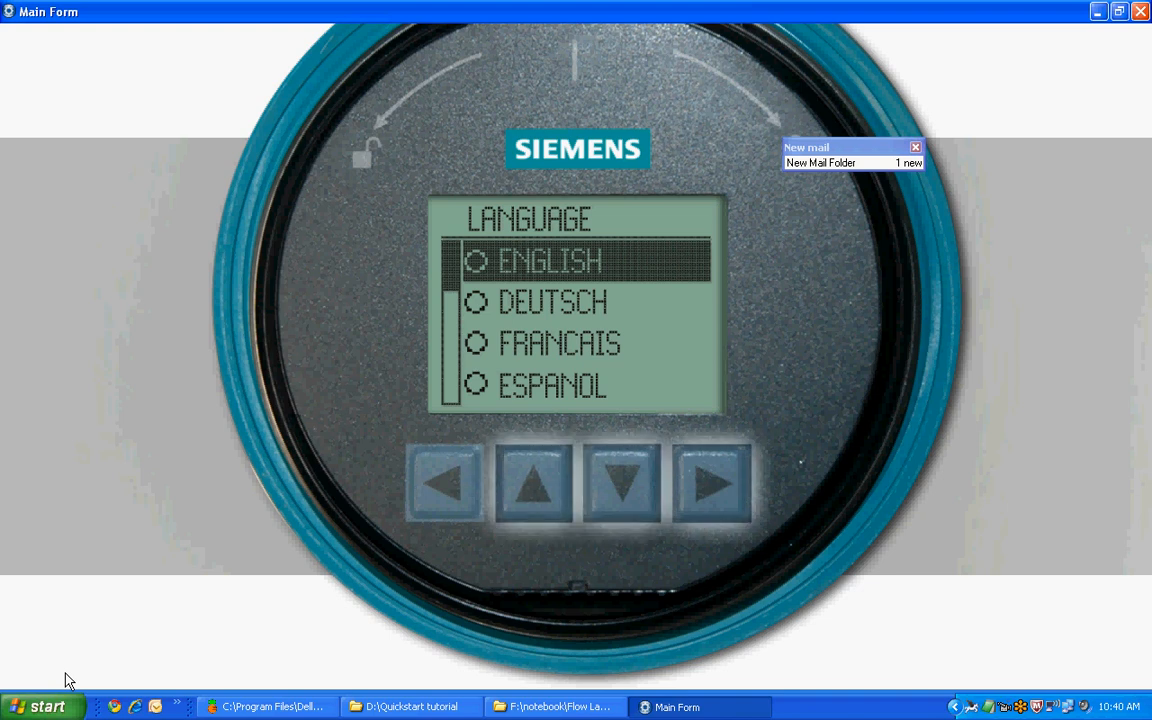
pyautogui.click(709, 486)
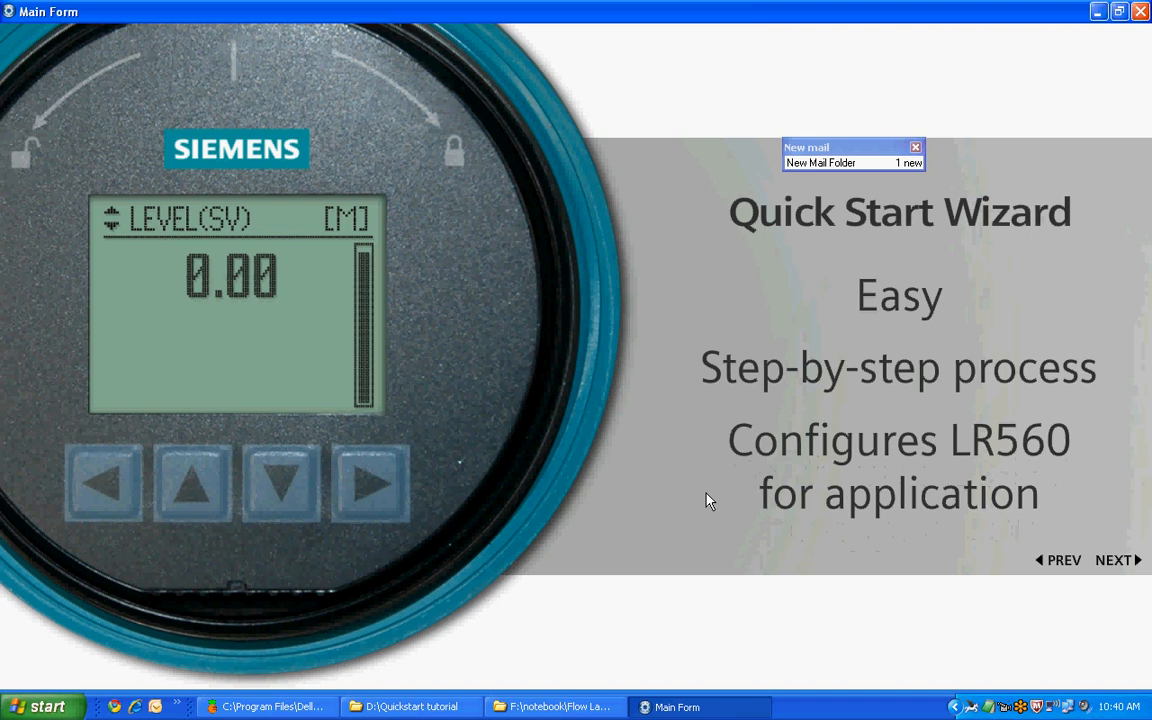
# Step: Advance through both wizard overview slides back to the 0.00 level display
pyautogui.click(1112, 560)
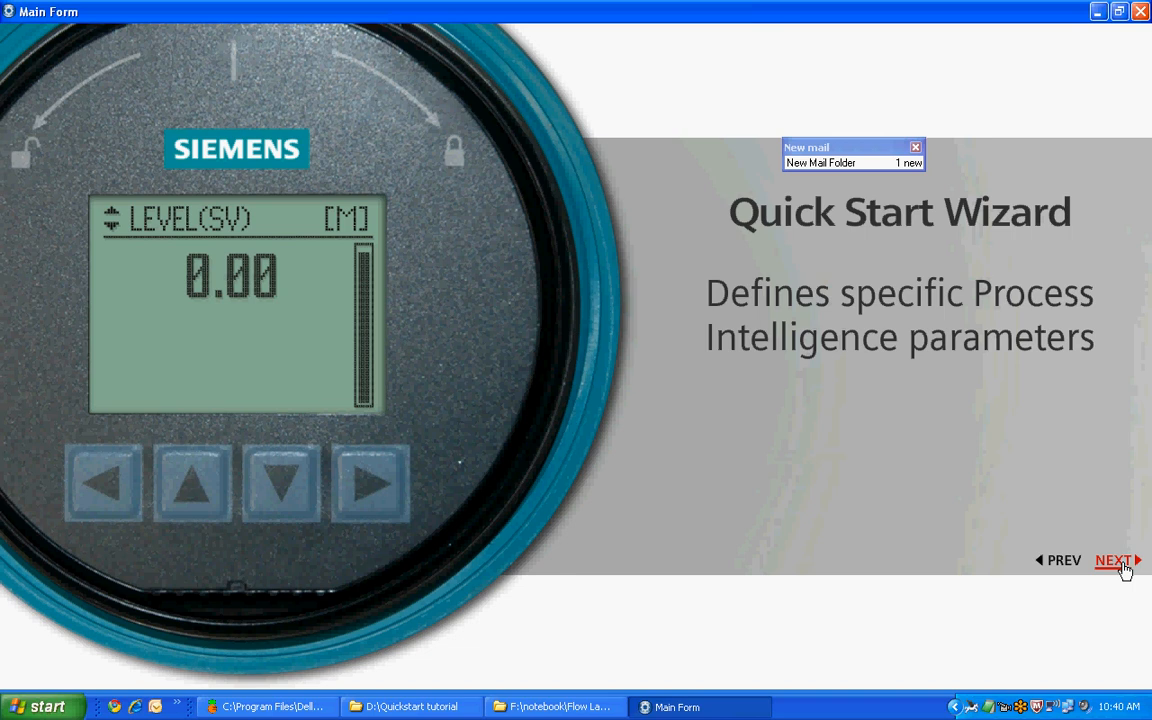
pyautogui.click(1113, 560)
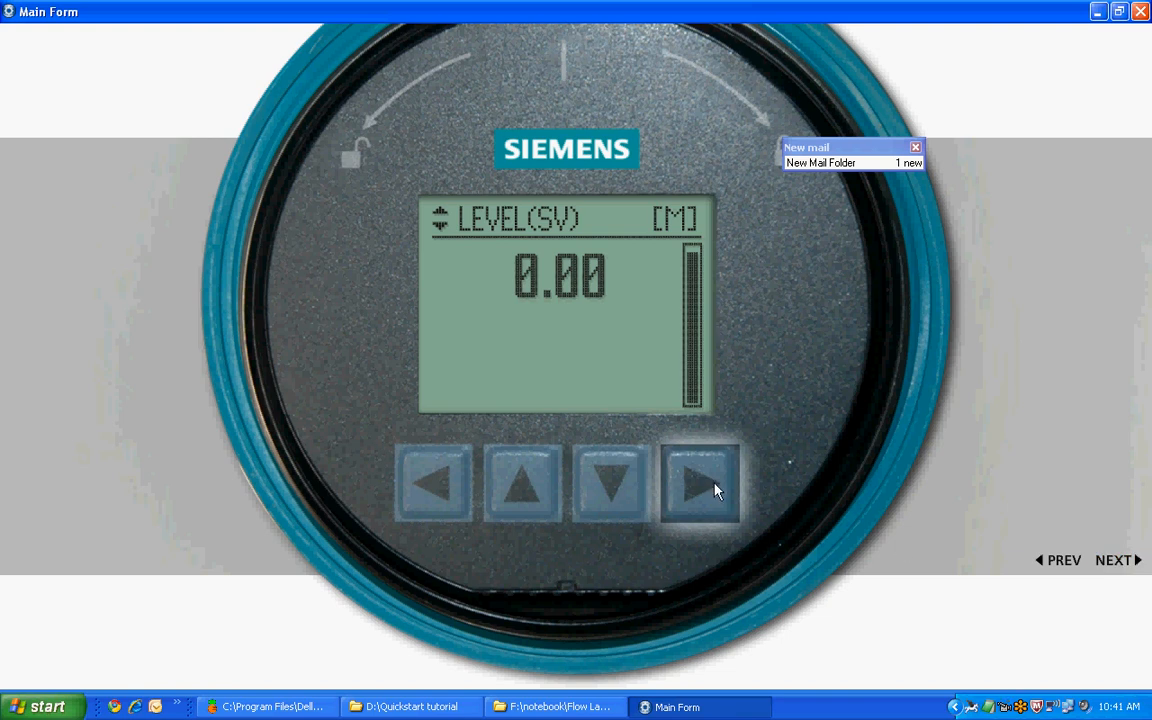
# Step: Launch QUICK START WIZ from the main menu and pass its intro screen
pyautogui.click(700, 488)
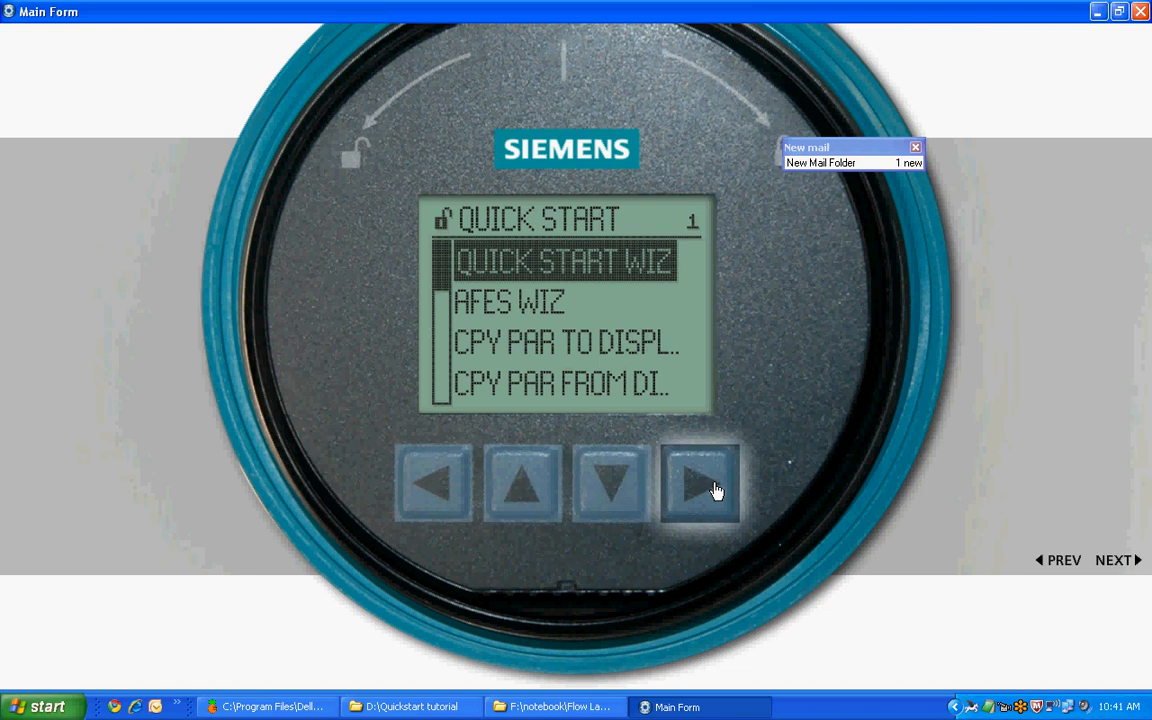
pyautogui.click(698, 489)
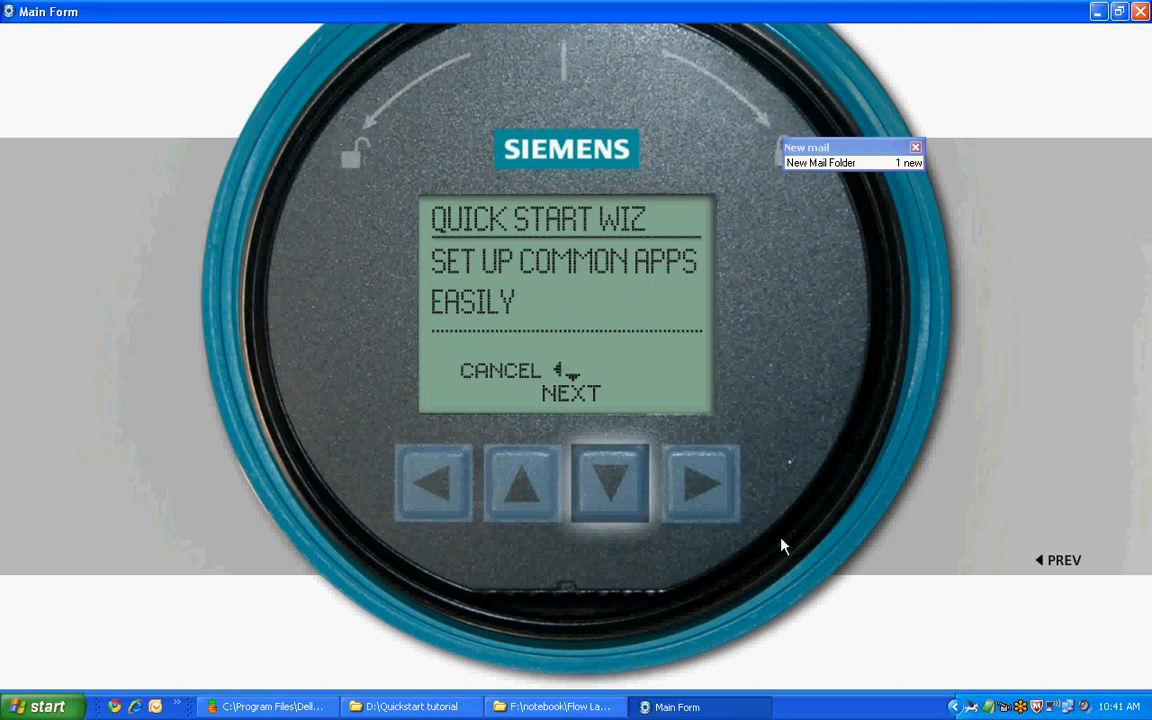
pyautogui.moveTo(609, 483)
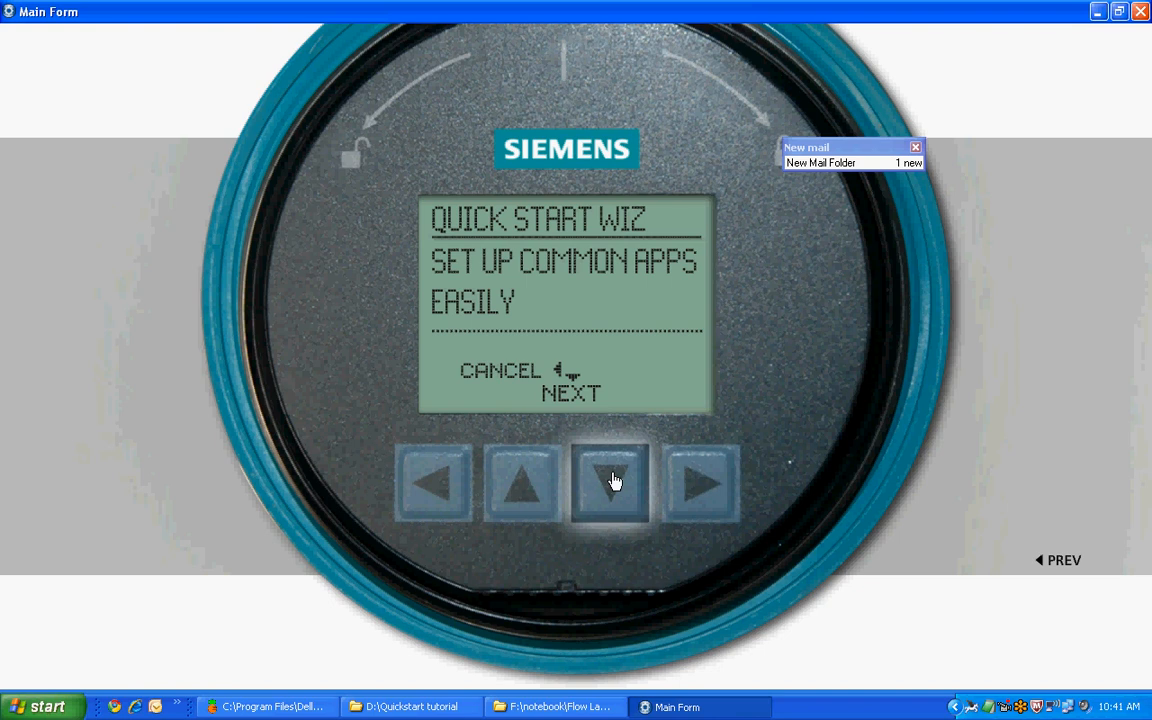
pyautogui.click(609, 481)
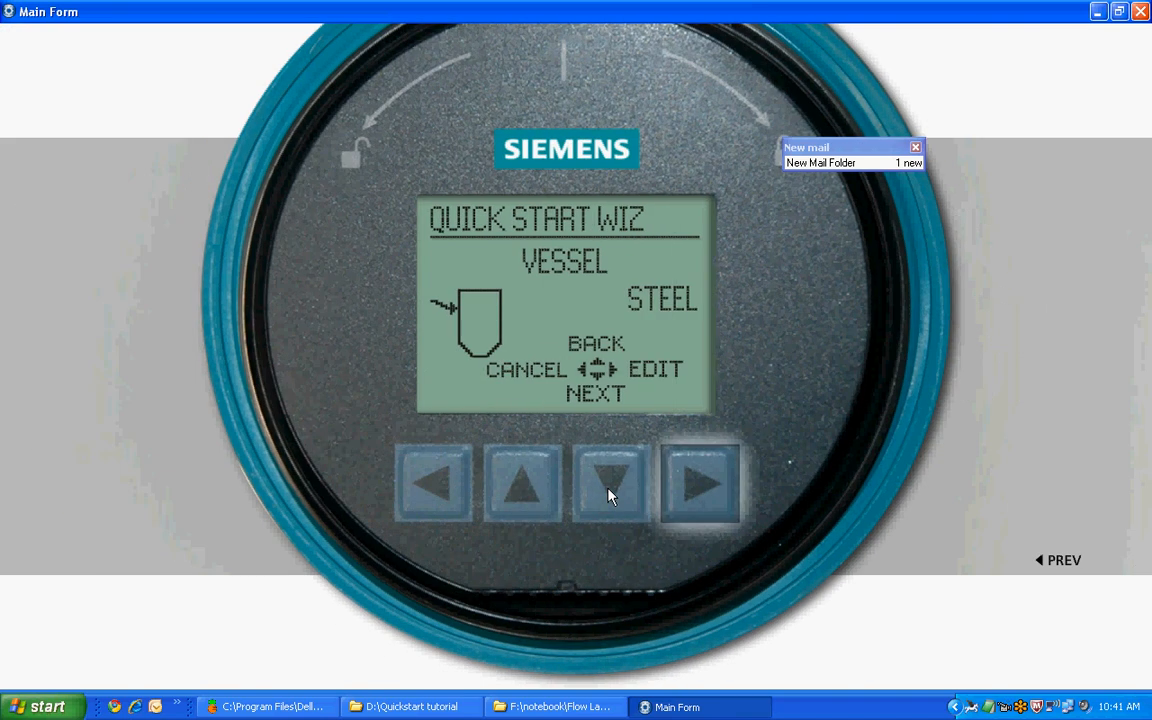
# Step: Set the vessel material to CONCRETE instead of steel
pyautogui.click(705, 485)
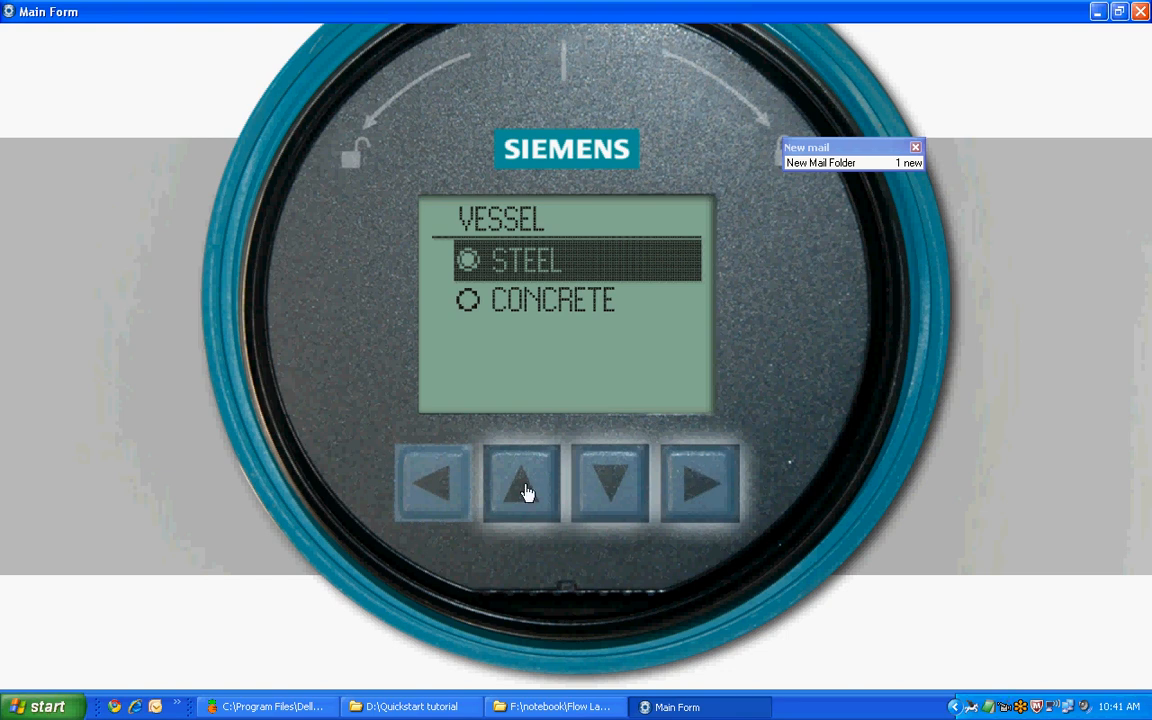
pyautogui.click(696, 486)
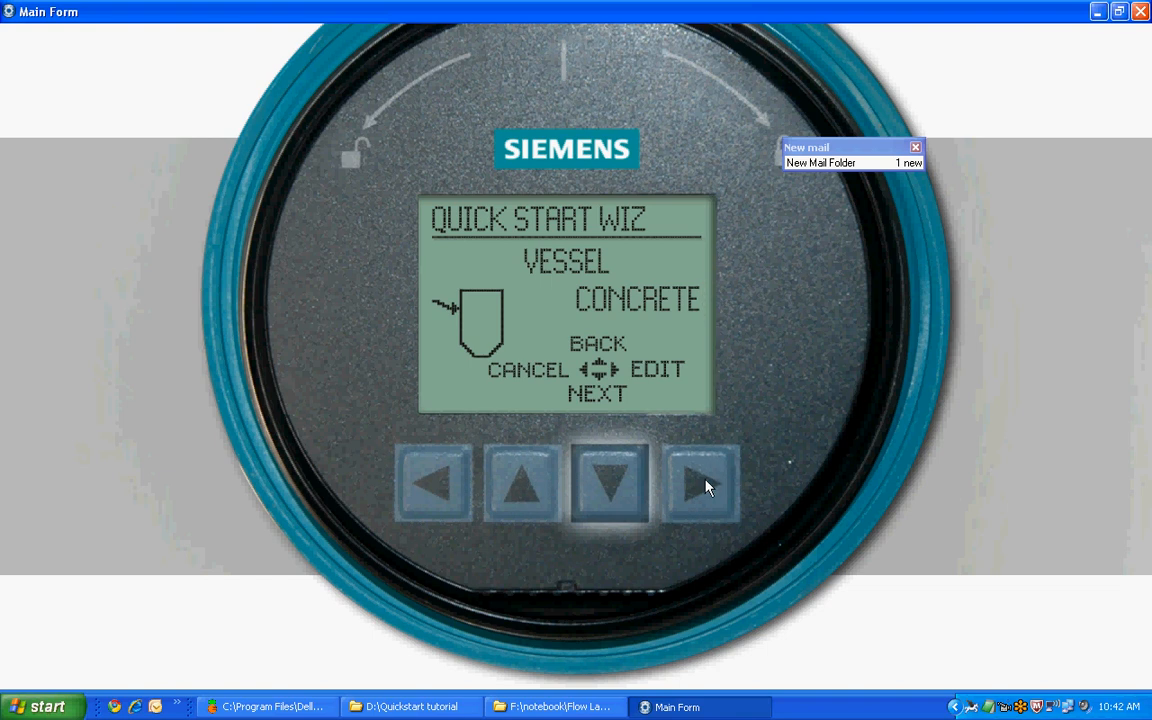
pyautogui.moveTo(612, 494)
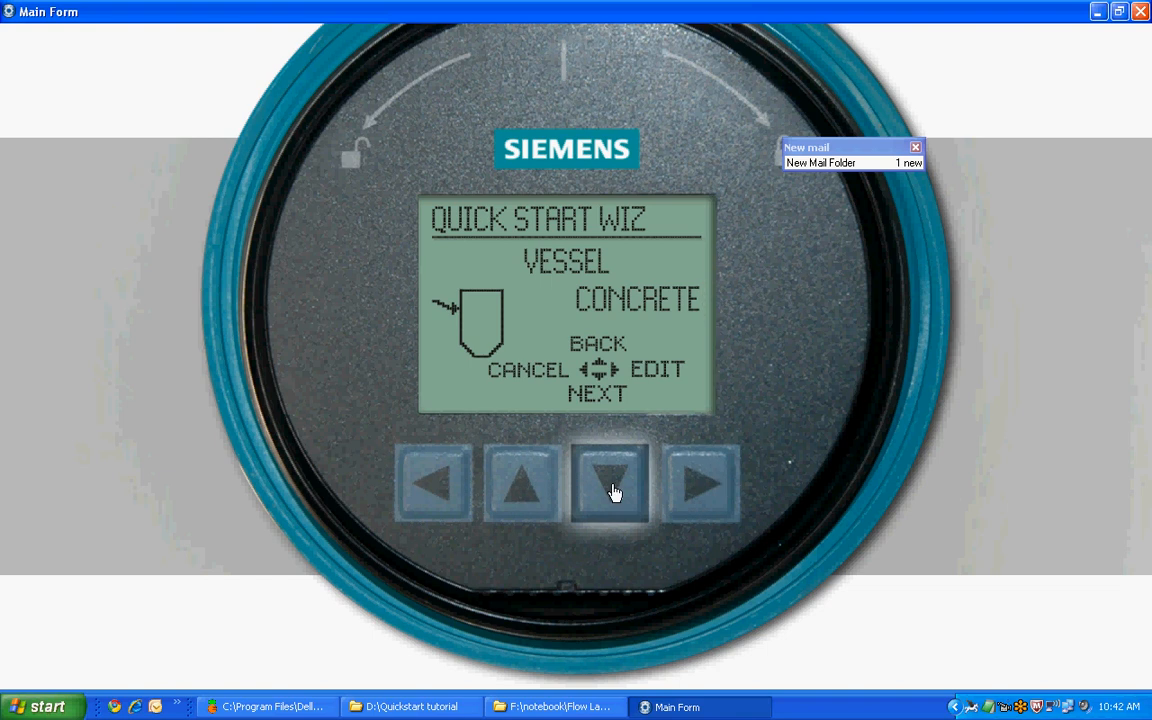
# Step: Accept concrete and open the RESPONSE RATE options, currently medium
pyautogui.click(608, 484)
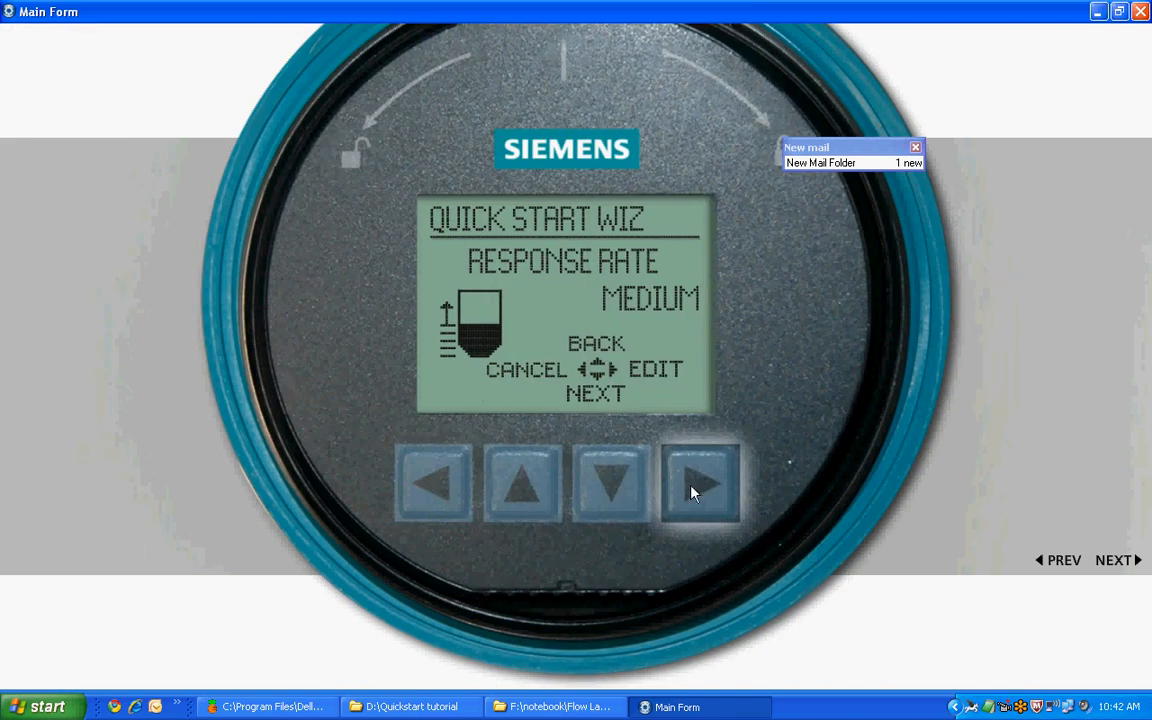
pyautogui.moveTo(712, 483)
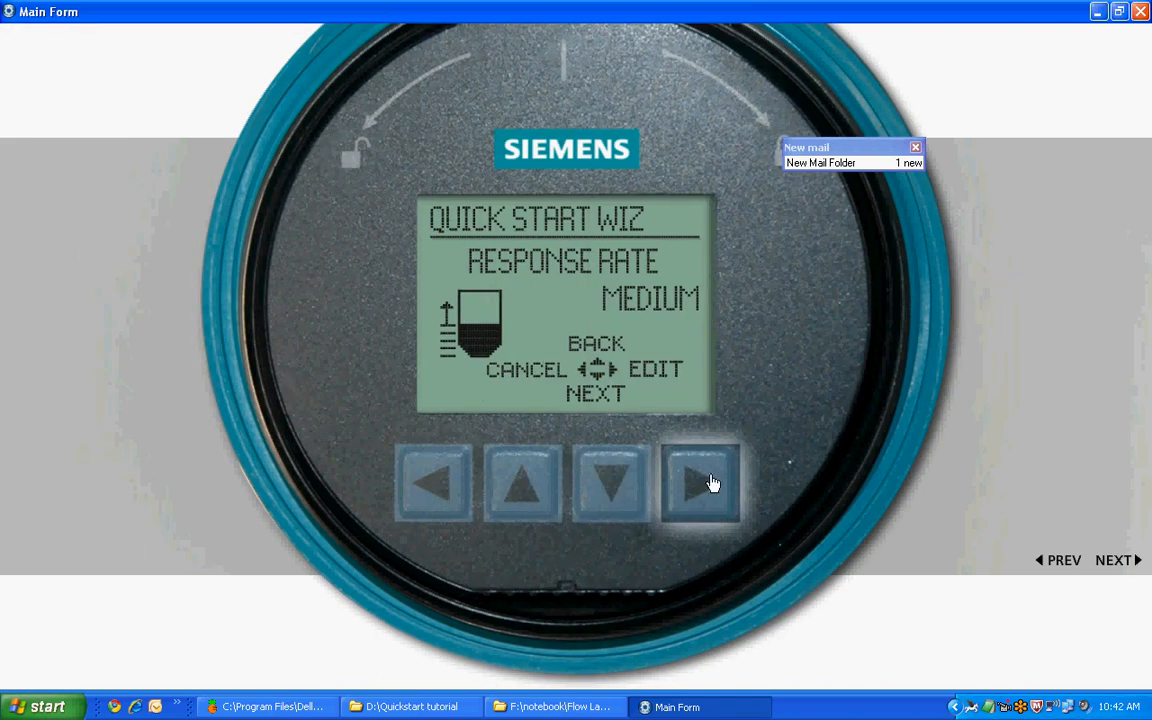
pyautogui.click(701, 488)
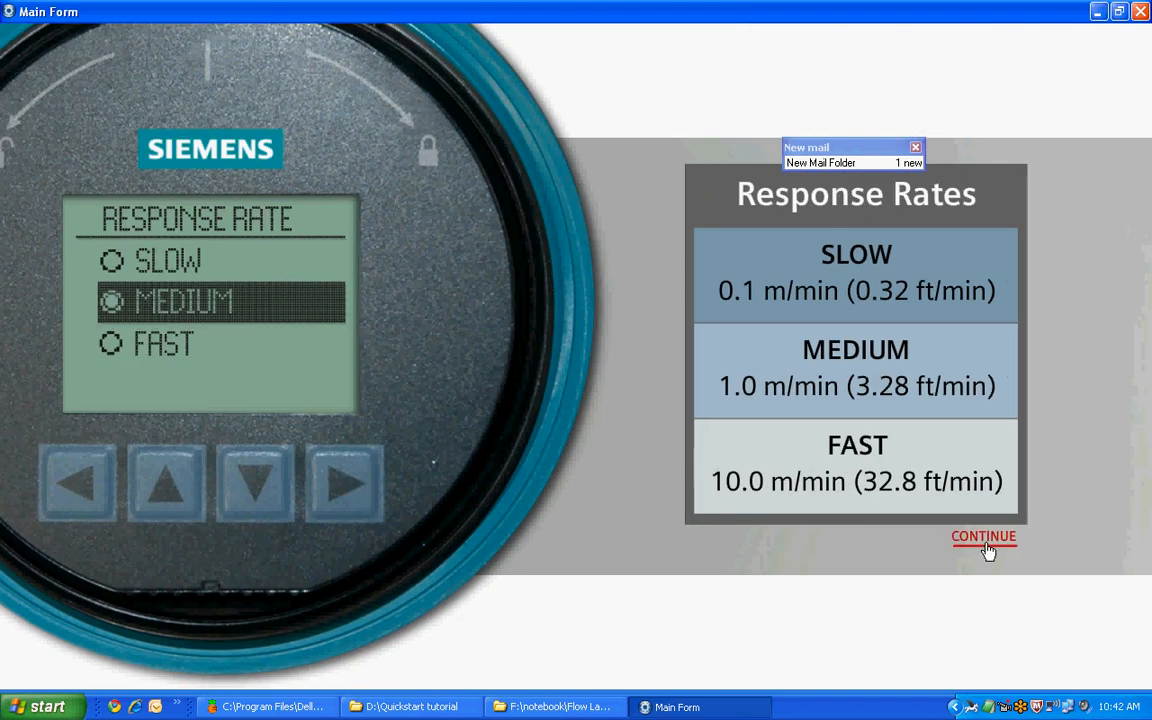
# Step: Dismiss the rates explanation and set the response rate to SLOW
pyautogui.click(983, 536)
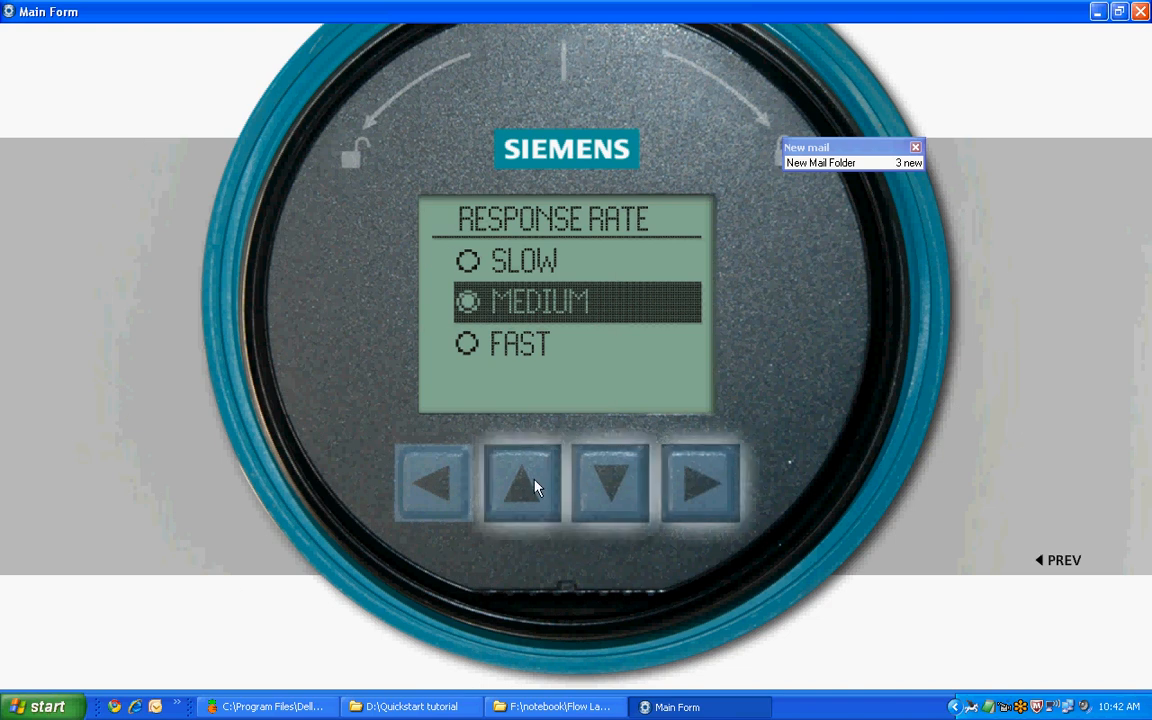
pyautogui.click(521, 487)
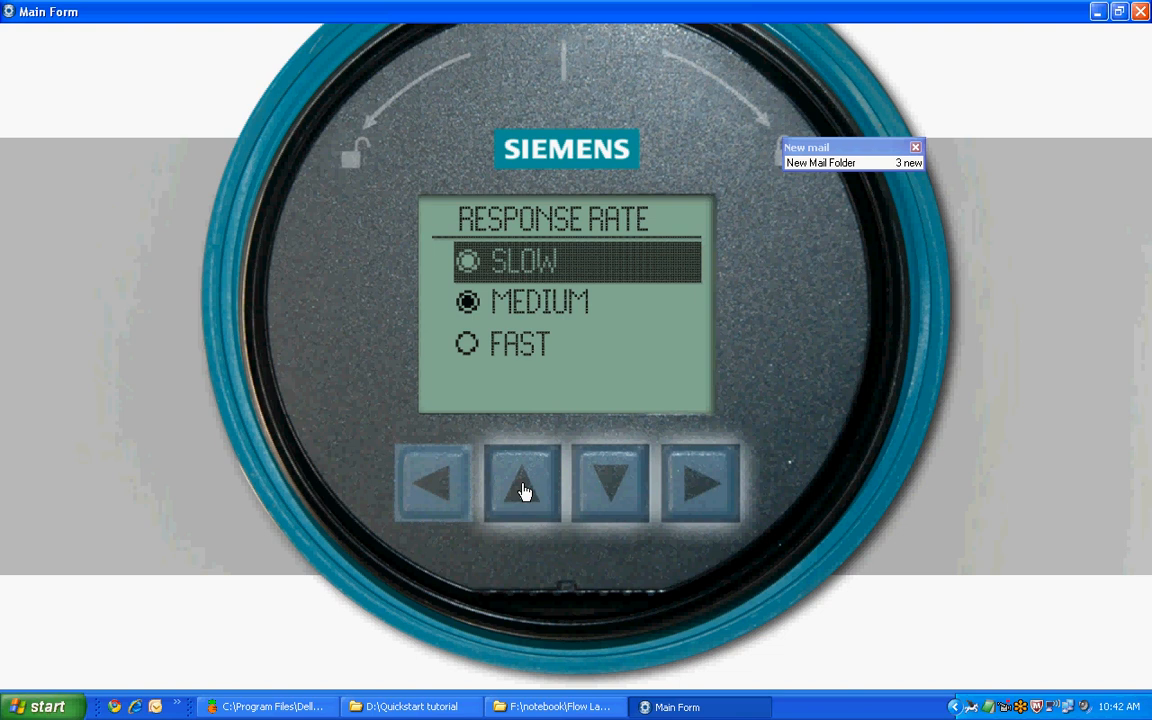
pyautogui.click(701, 488)
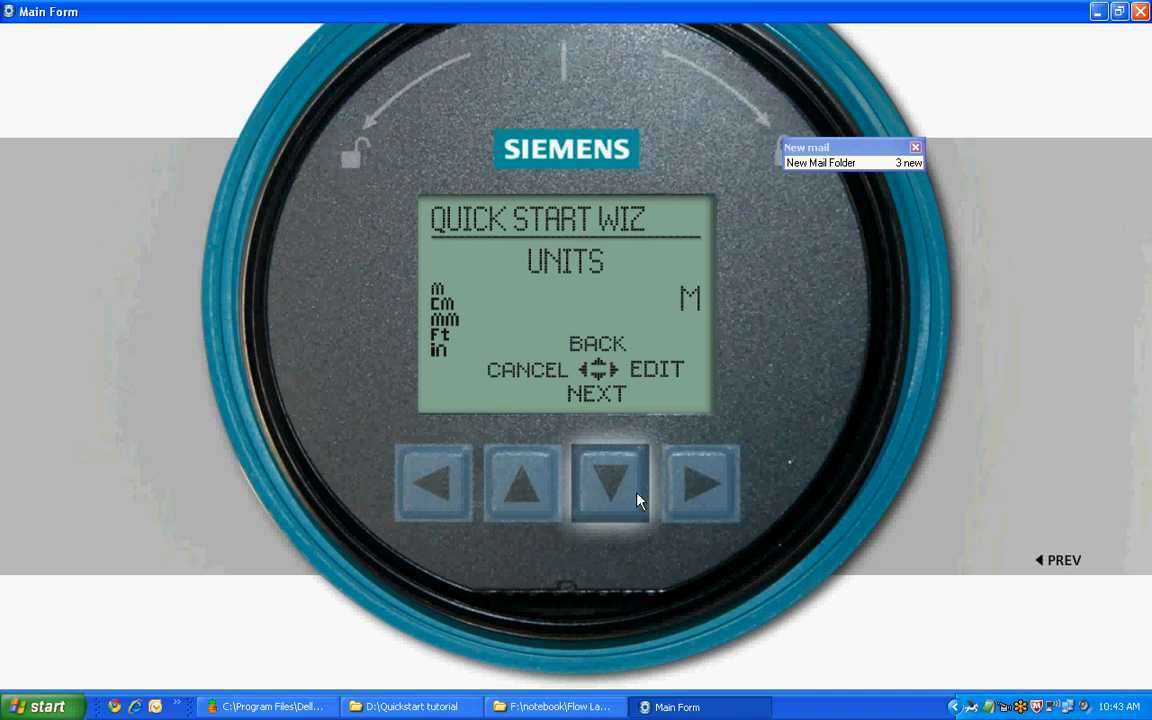
pyautogui.moveTo(617, 477)
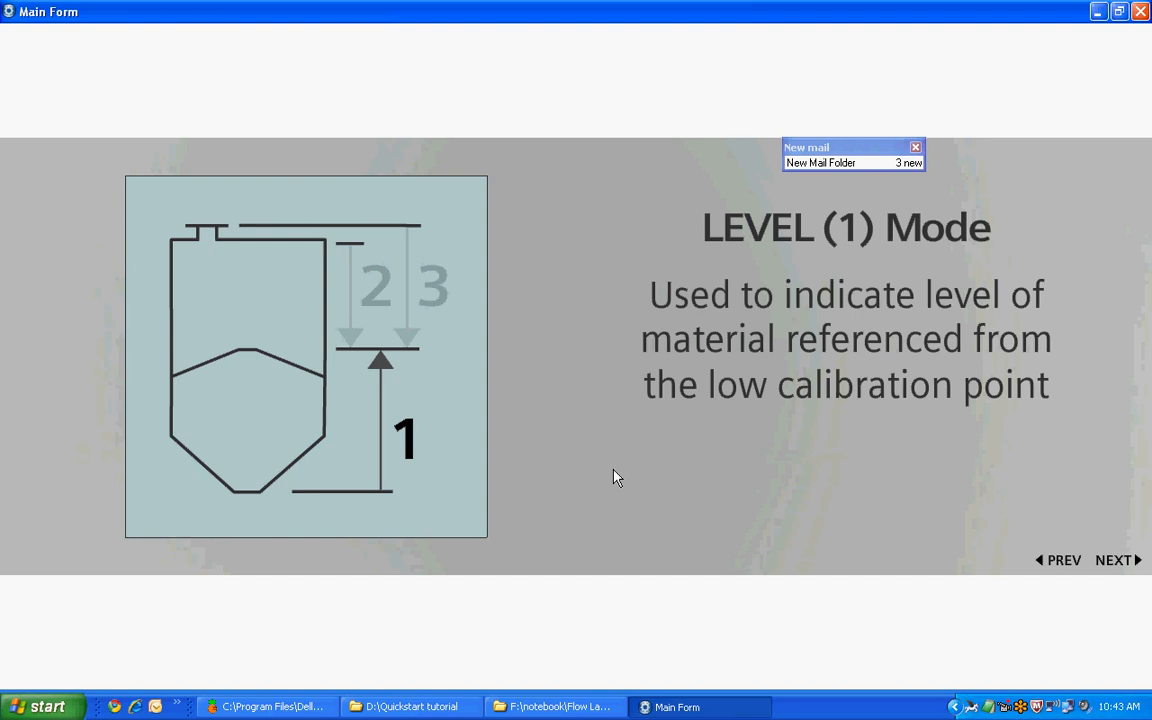
pyautogui.moveTo(632, 608)
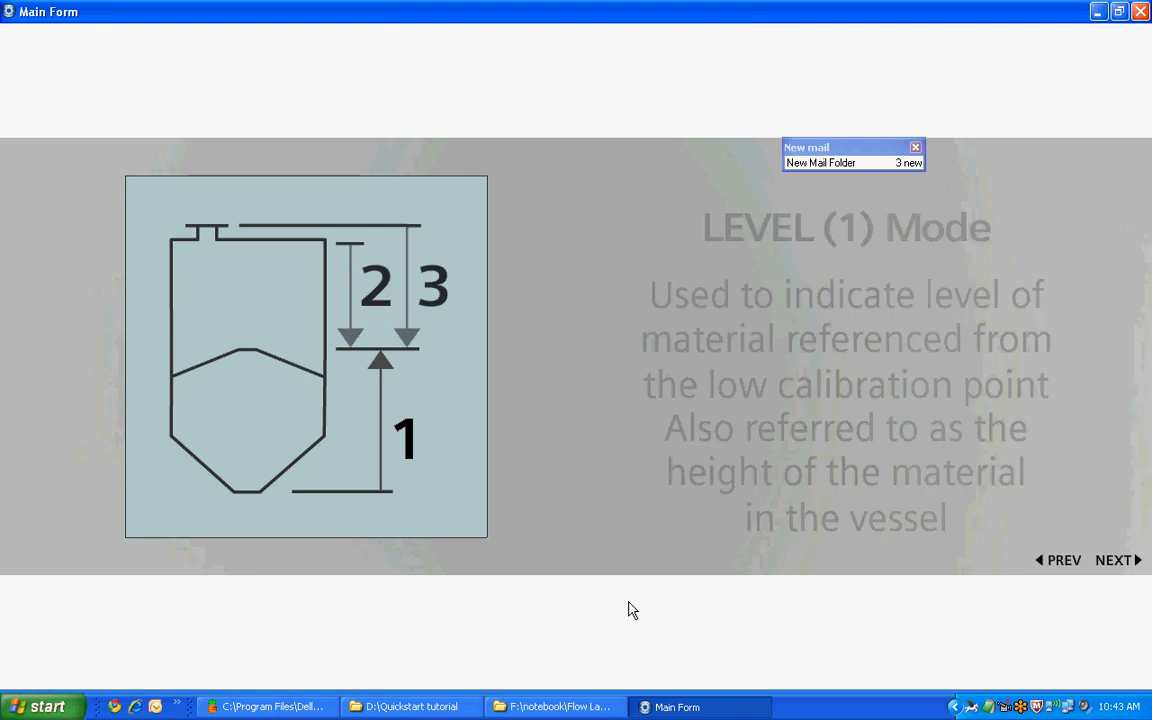
# Step: Step through the LEVEL (1), SPACE (2) and DISTANCE (3) mode explanations
pyautogui.click(1117, 560)
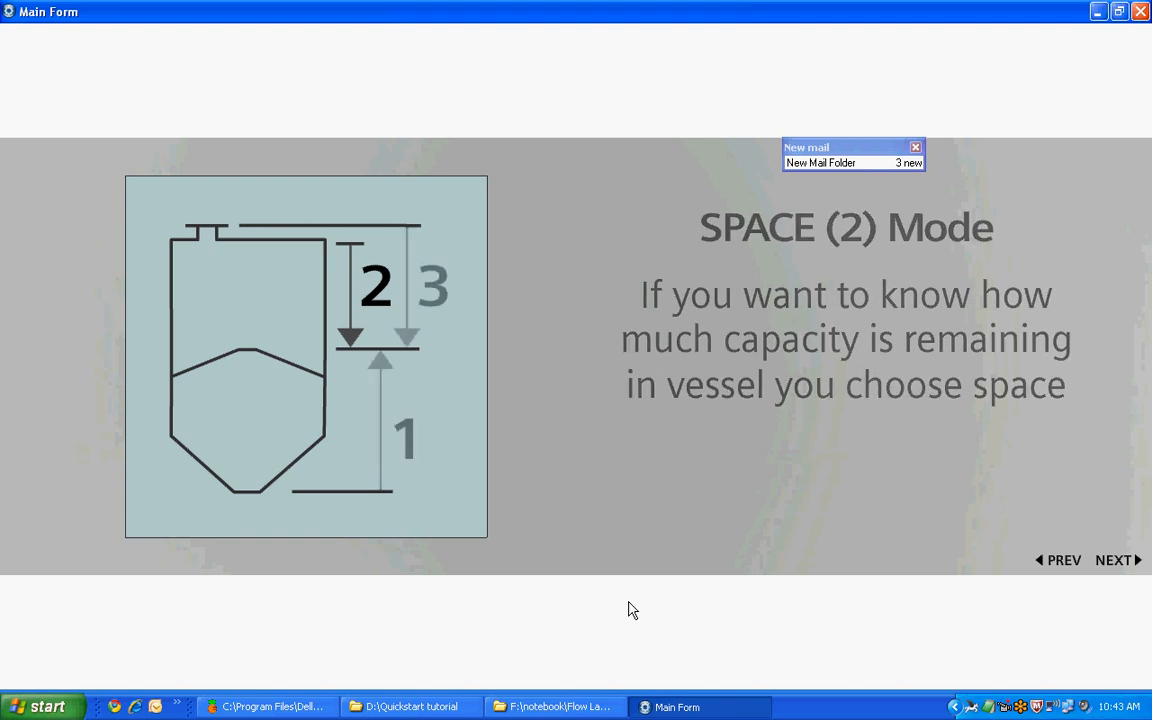
pyautogui.click(1115, 560)
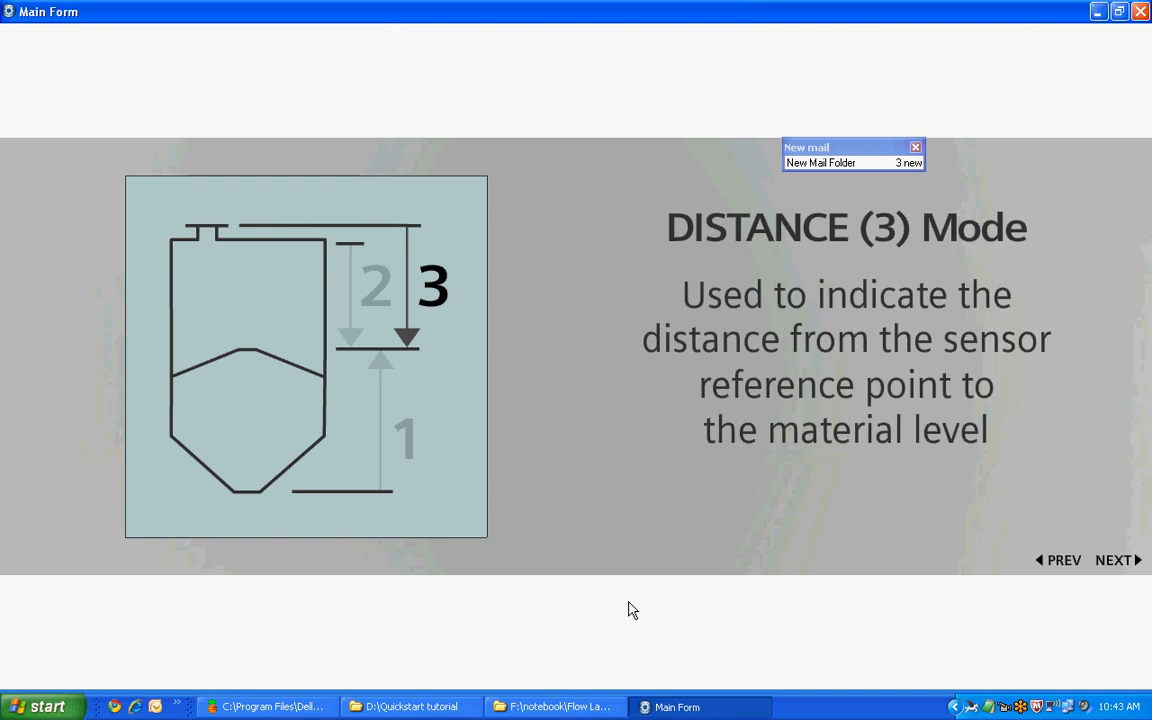
pyautogui.click(1115, 560)
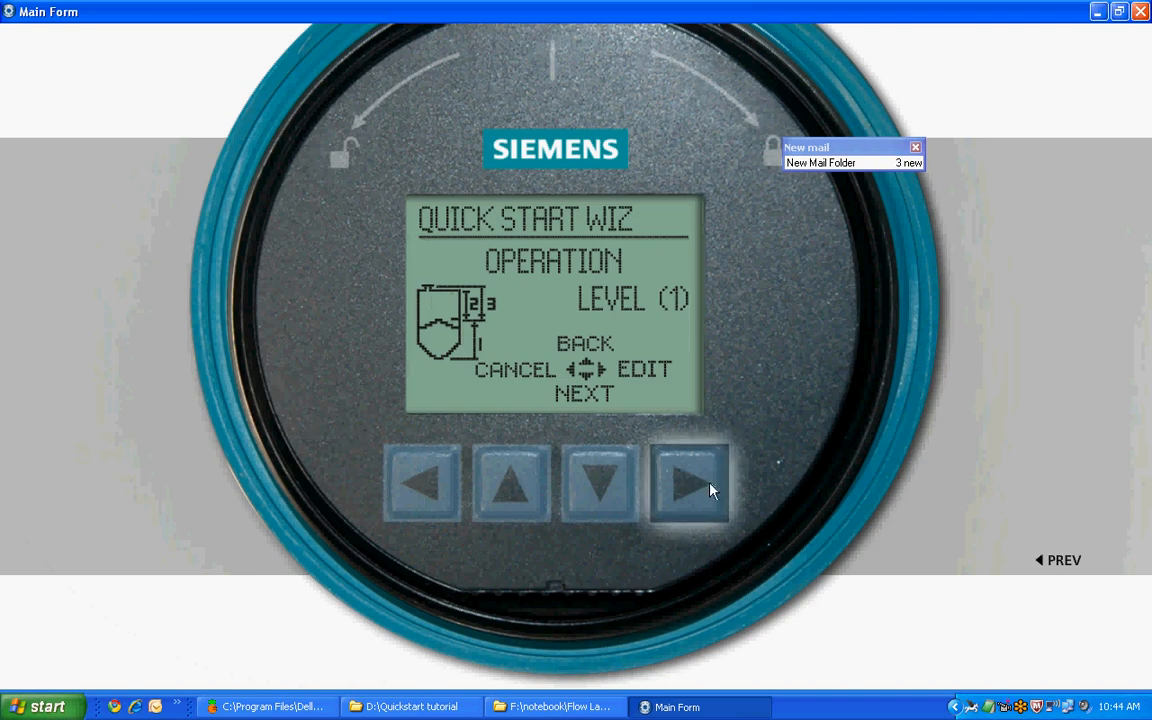
pyautogui.click(687, 485)
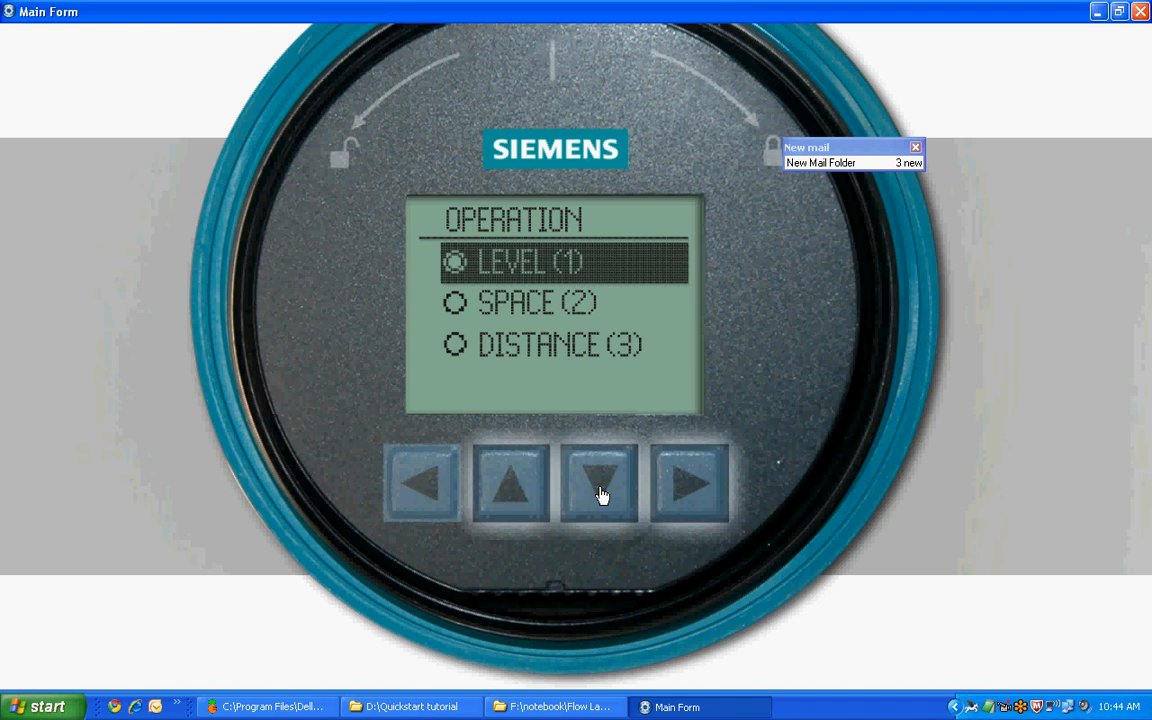
pyautogui.click(600, 488)
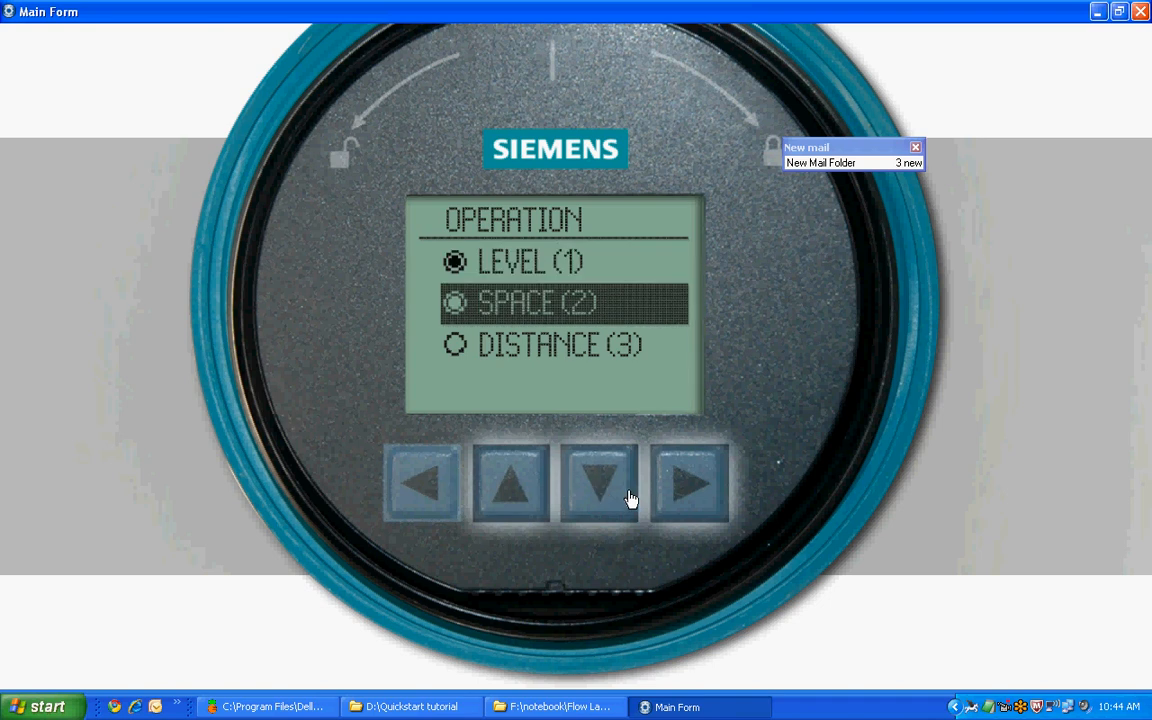
pyautogui.moveTo(685, 490)
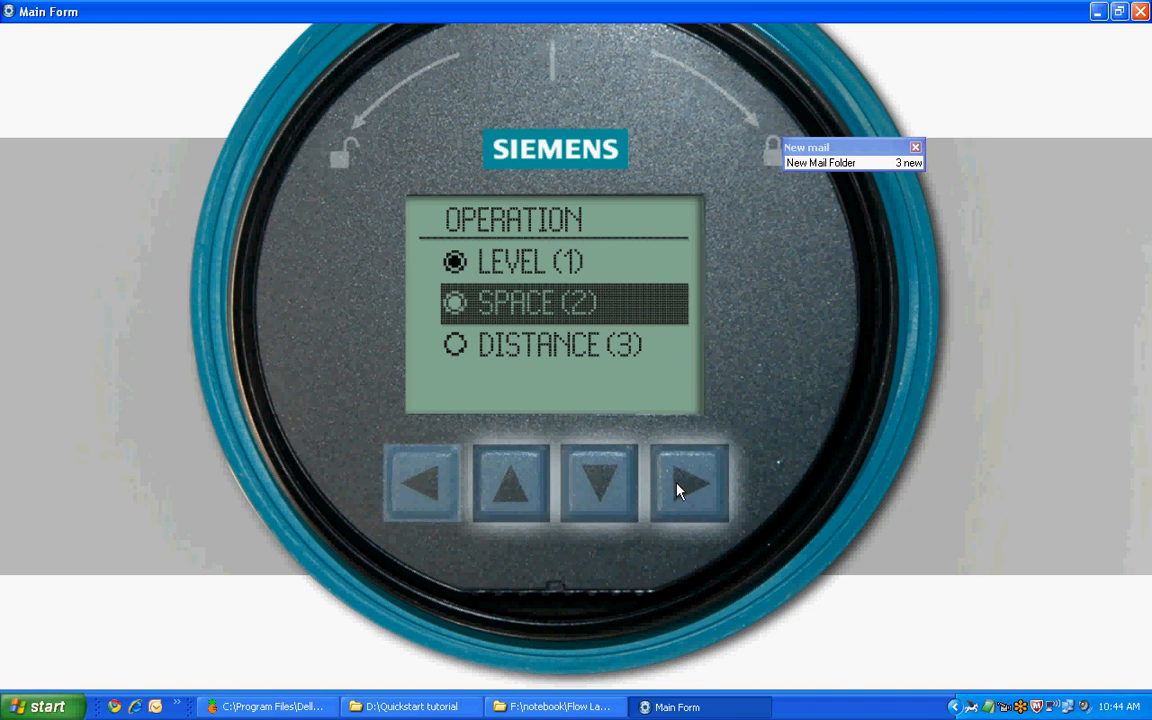
pyautogui.moveTo(663, 472)
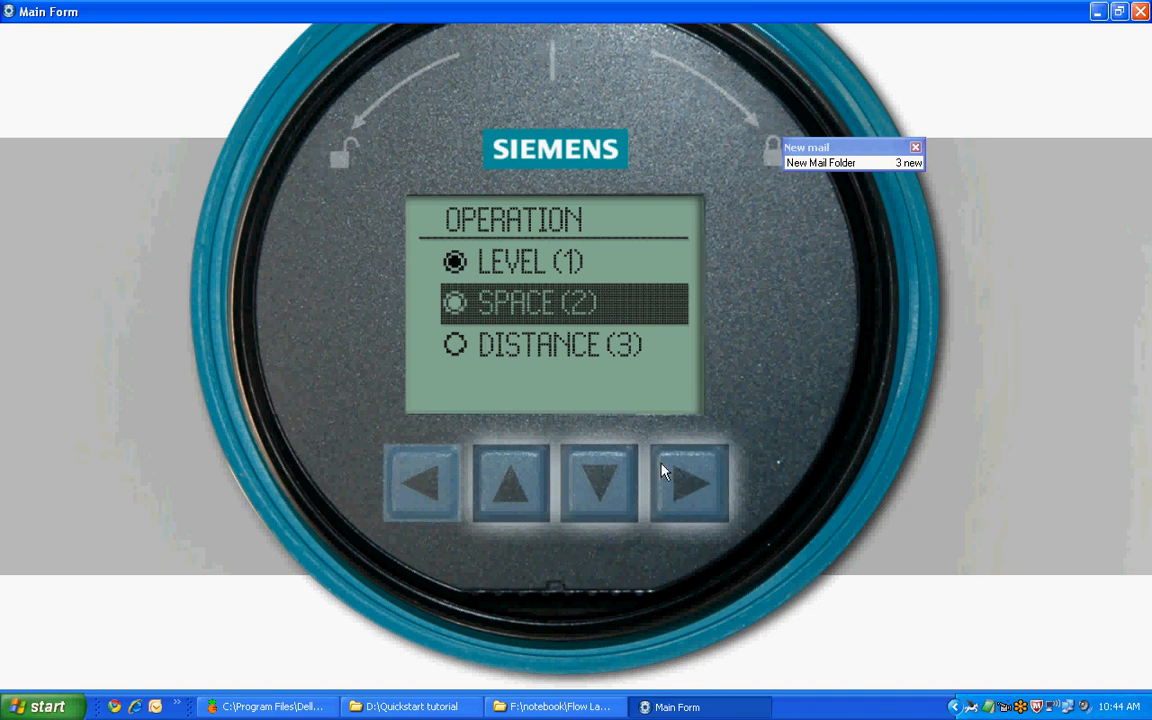
pyautogui.click(514, 491)
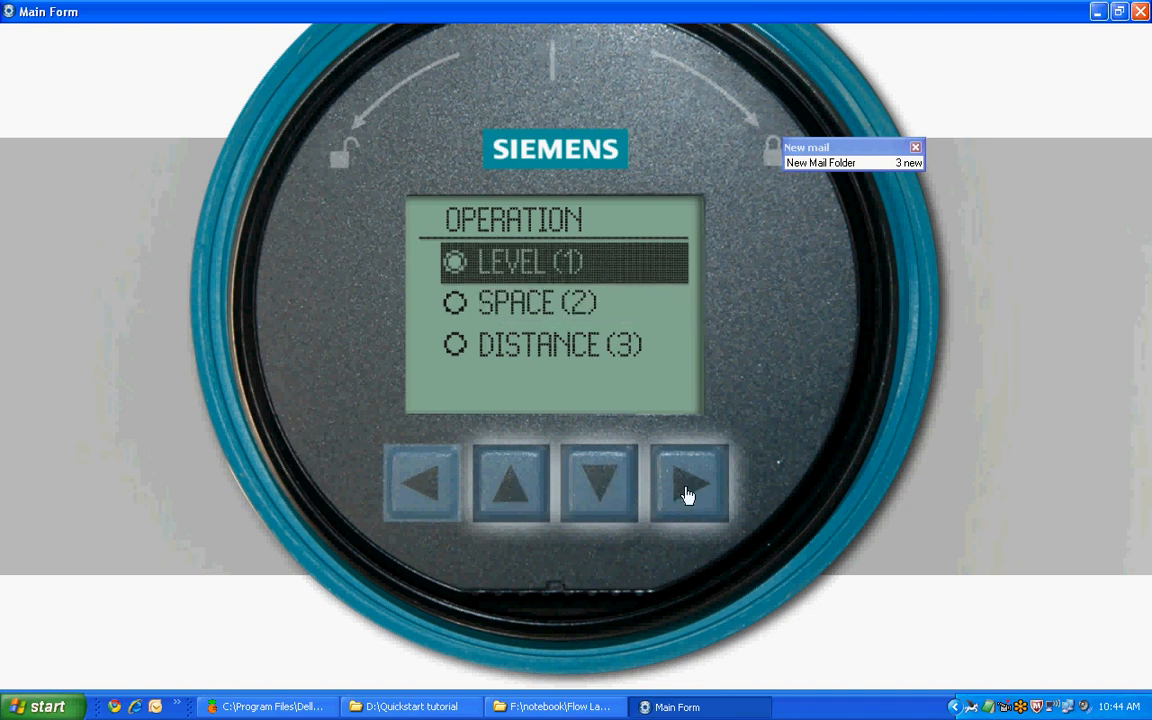
pyautogui.click(692, 484)
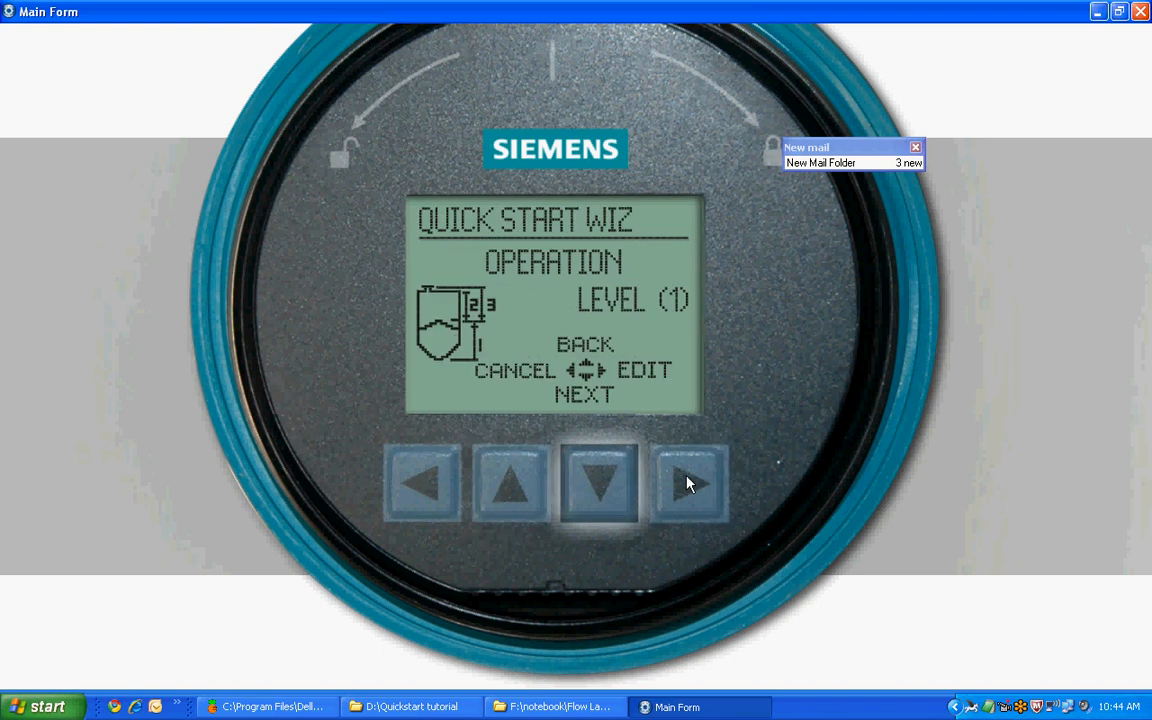
pyautogui.moveTo(686, 485)
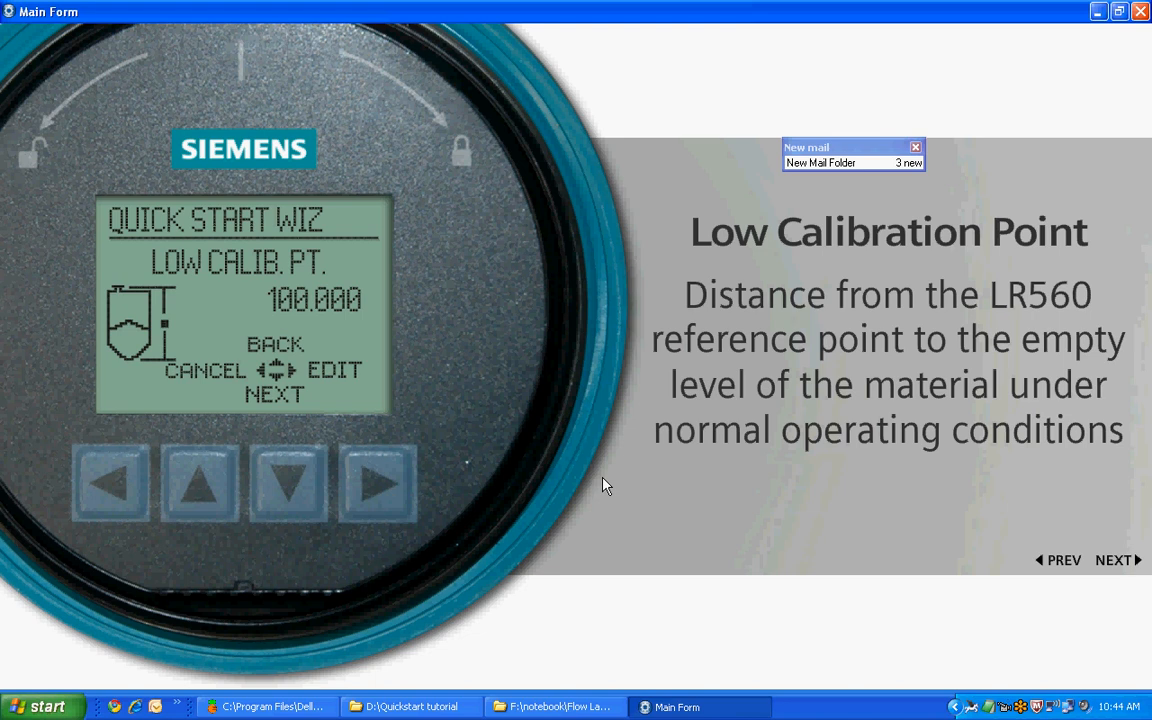
# Step: Dismiss the LOW CALIB. PT. explanation, showing the value 100.000
pyautogui.click(1116, 560)
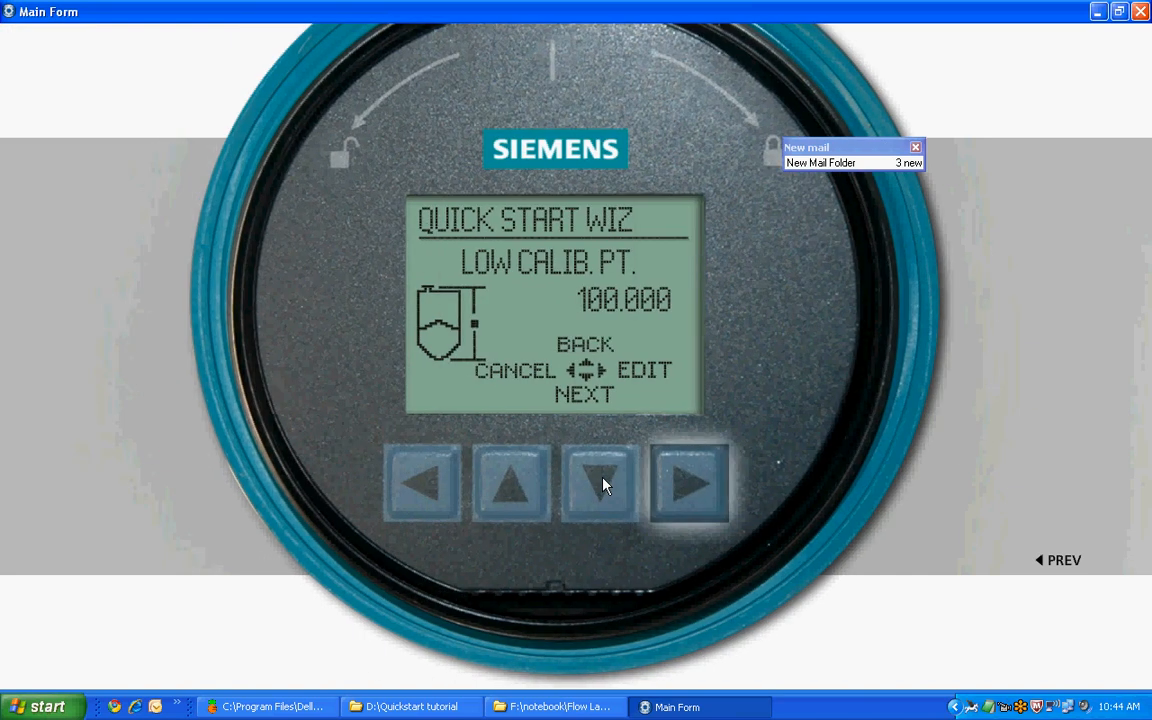
pyautogui.moveTo(686, 492)
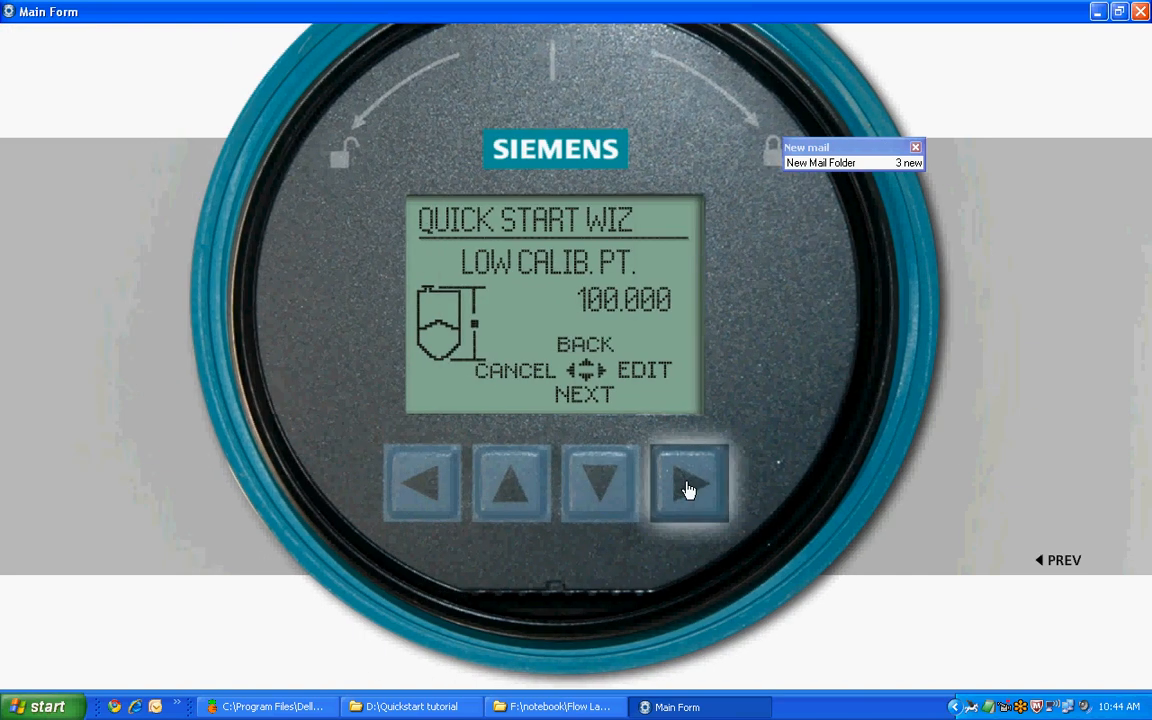
# Step: Replace the low calibration point 100.000 with 10.000 and confirm
pyautogui.click(691, 486)
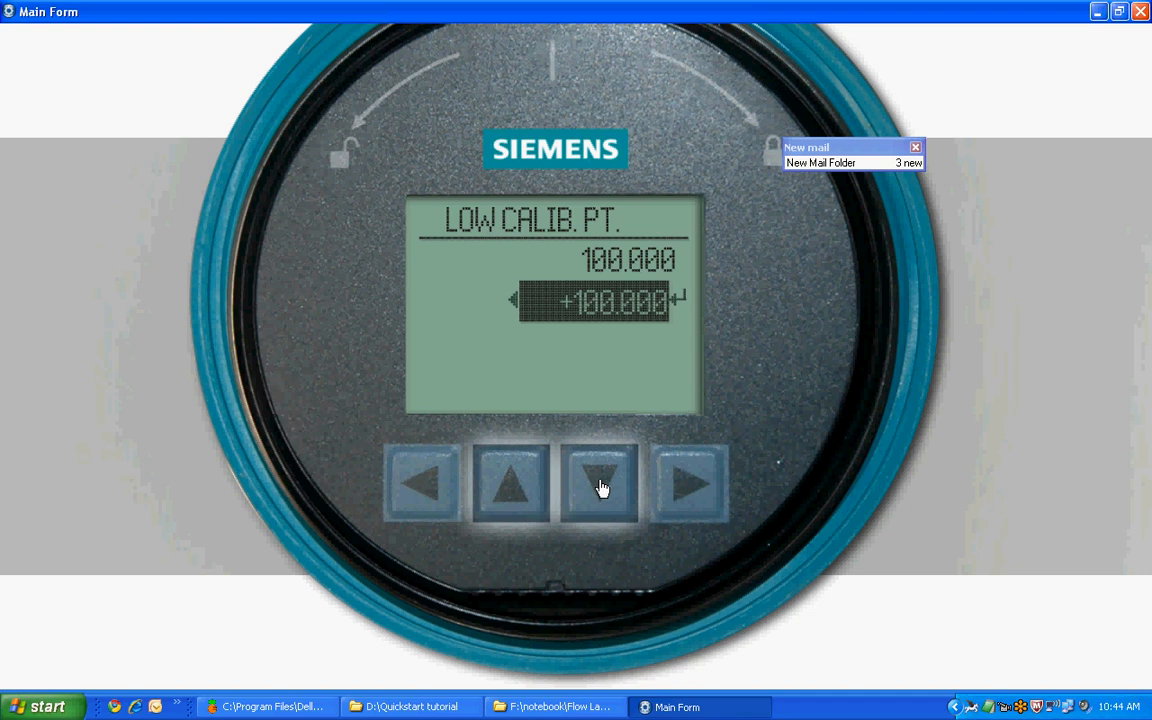
pyautogui.click(597, 487)
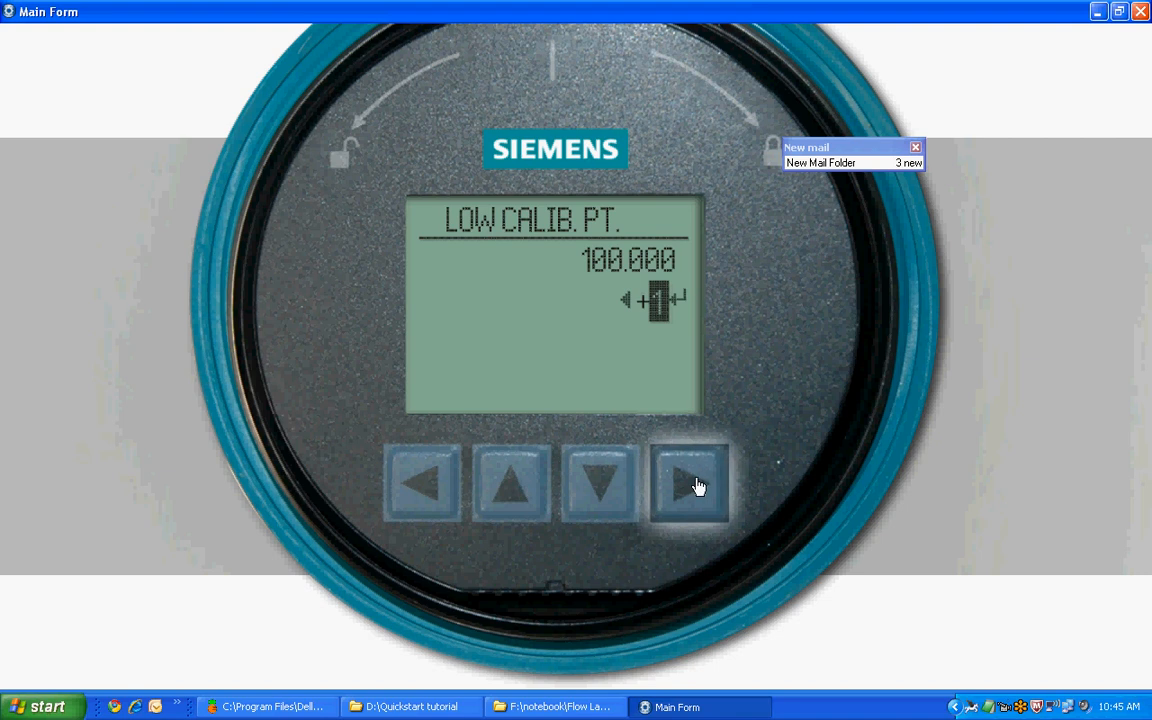
pyautogui.click(691, 486)
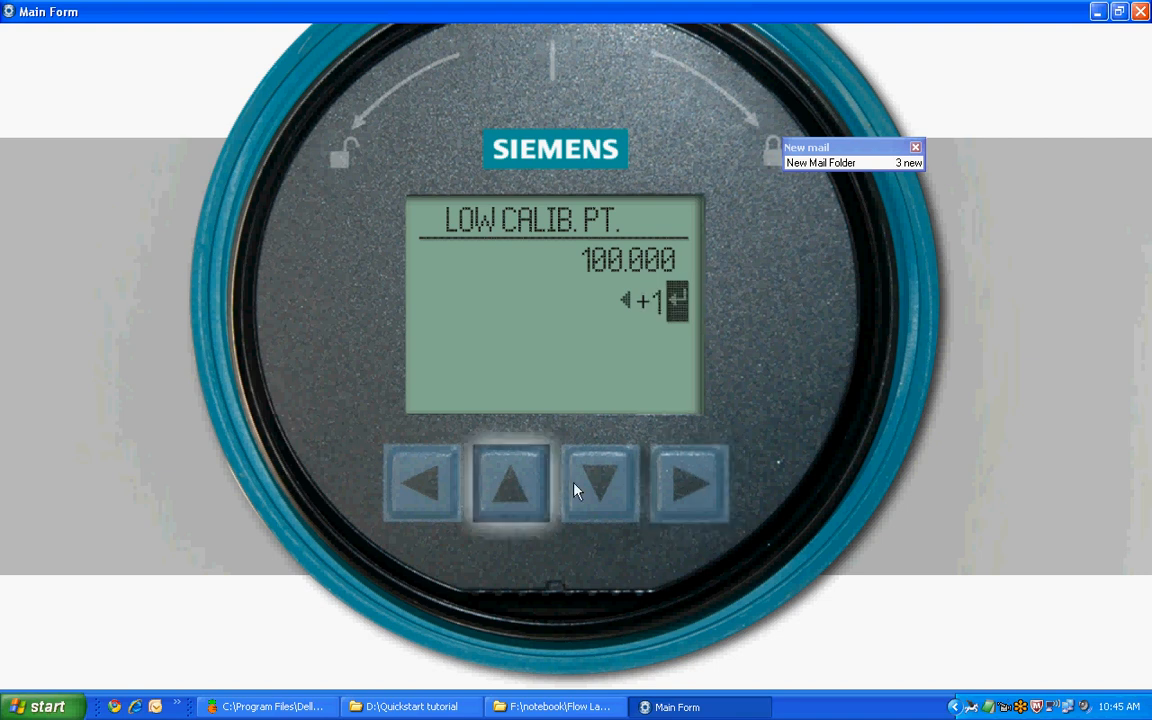
pyautogui.moveTo(508, 492)
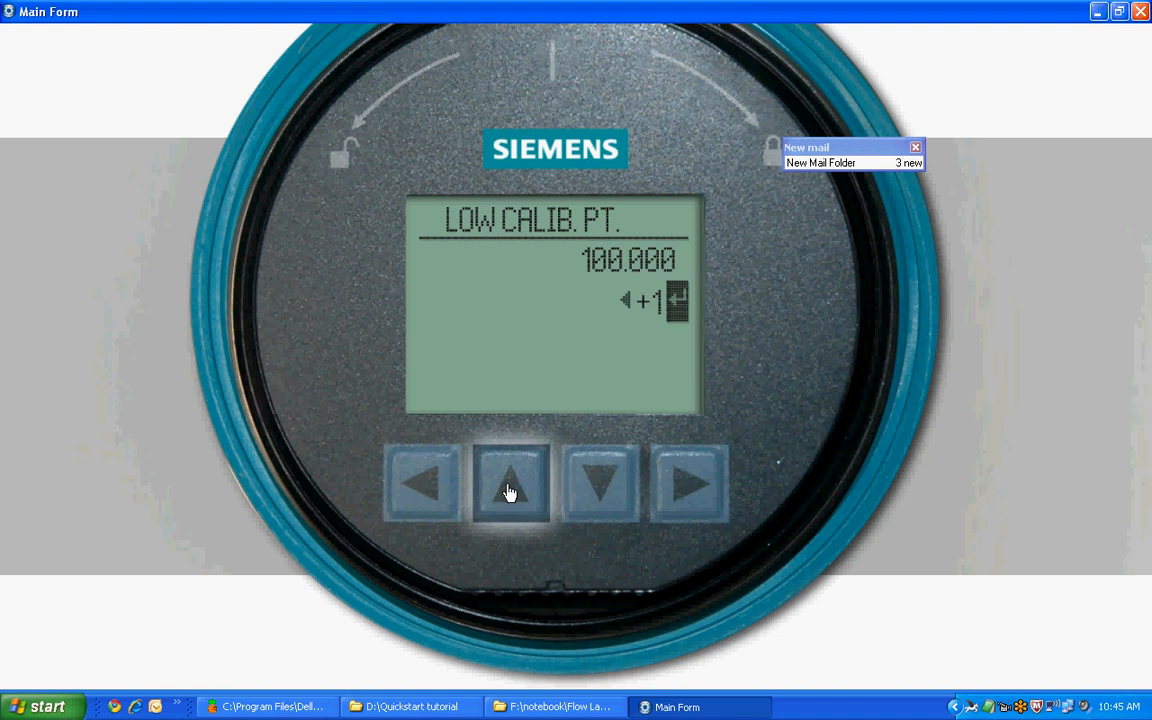
pyautogui.click(686, 483)
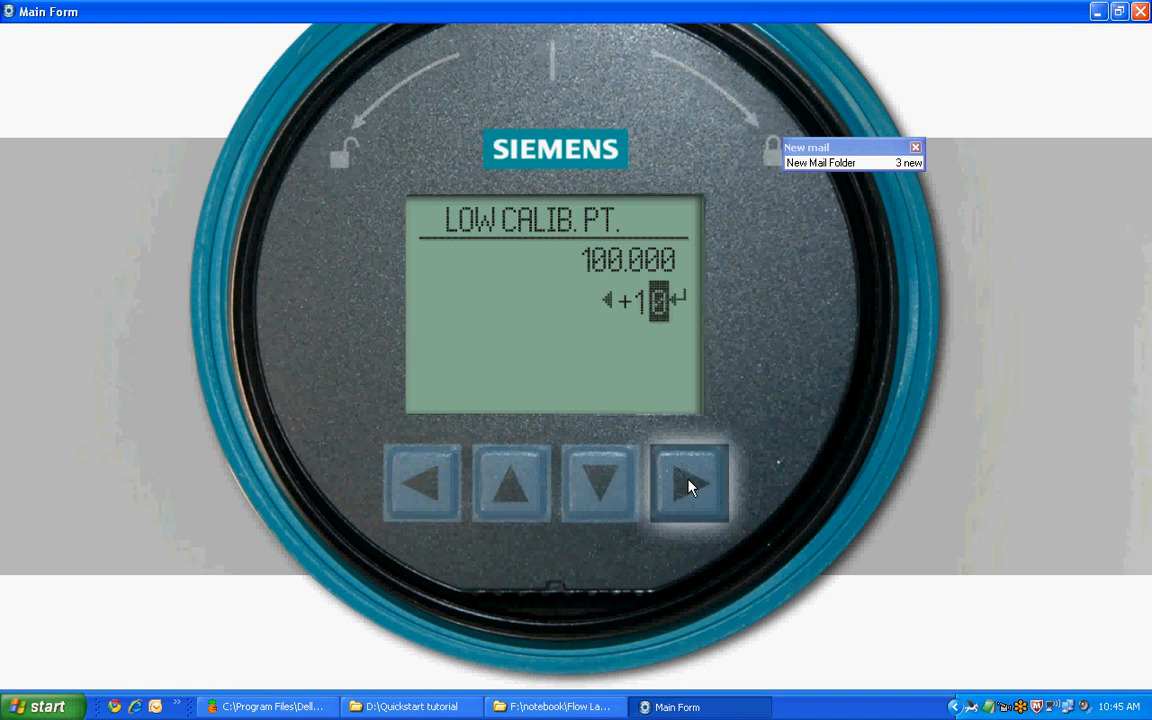
pyautogui.click(691, 486)
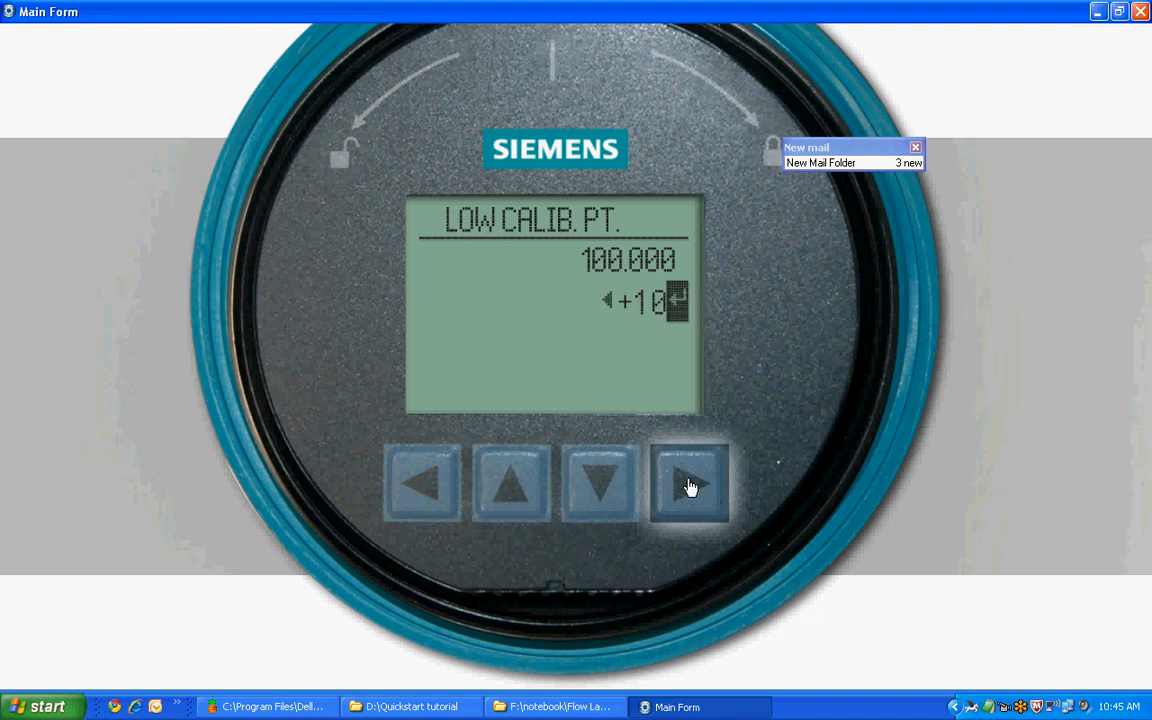
pyautogui.click(692, 489)
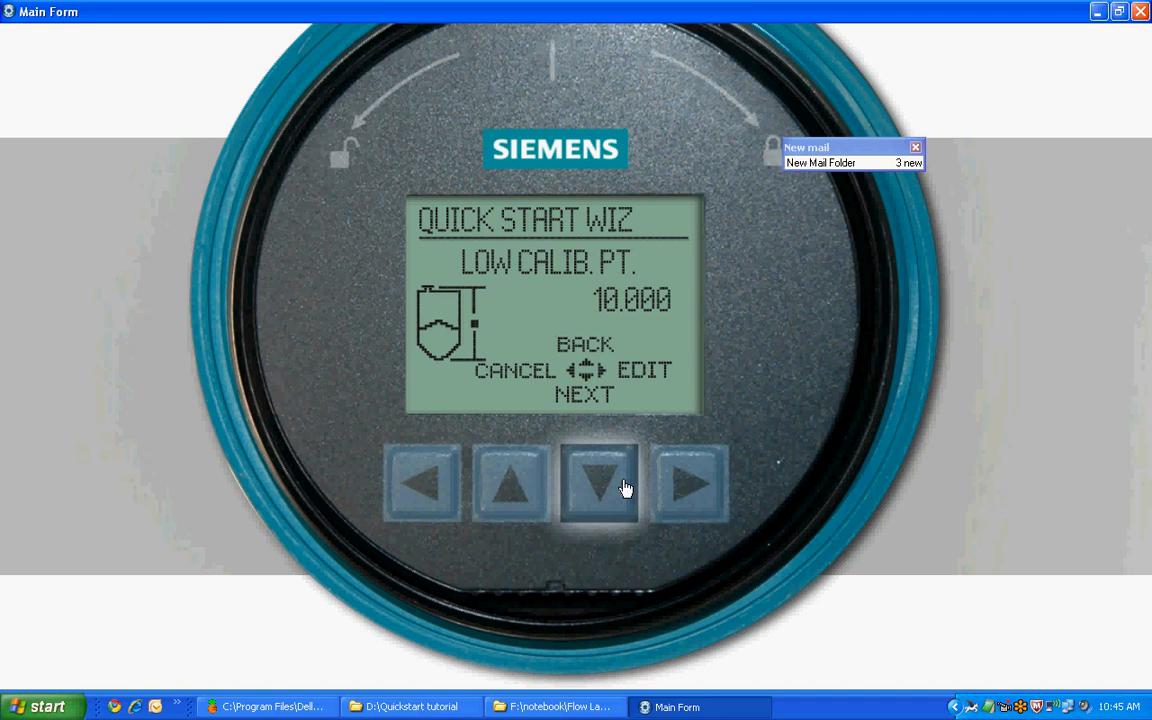
# Step: Advance to HIGH CALIB. PT., which reads 0.000
pyautogui.click(602, 486)
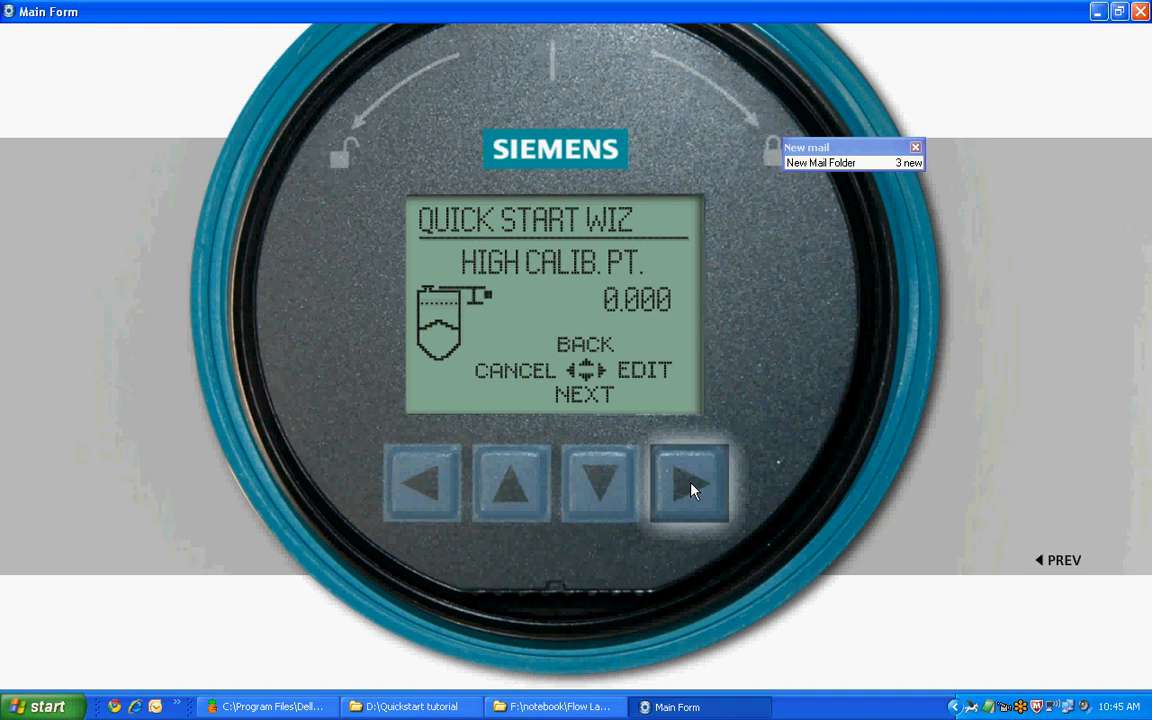
# Step: Replace the high calibration point 0.000 with 1 and accept it
pyautogui.click(690, 485)
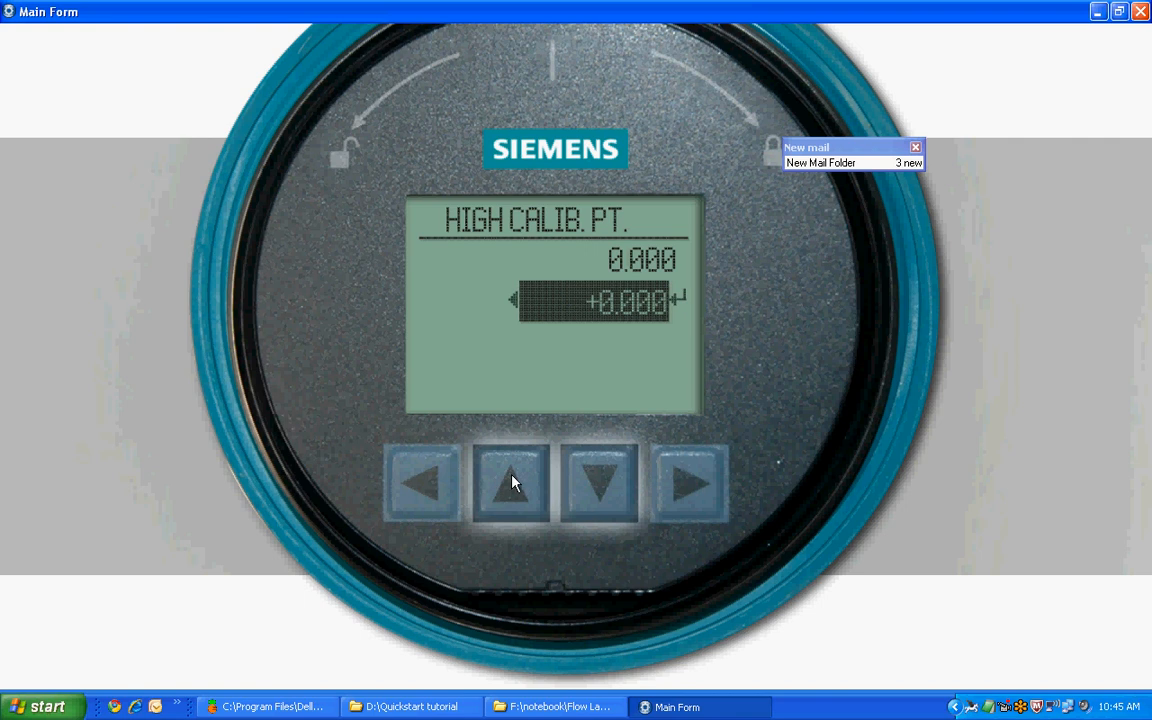
pyautogui.click(508, 486)
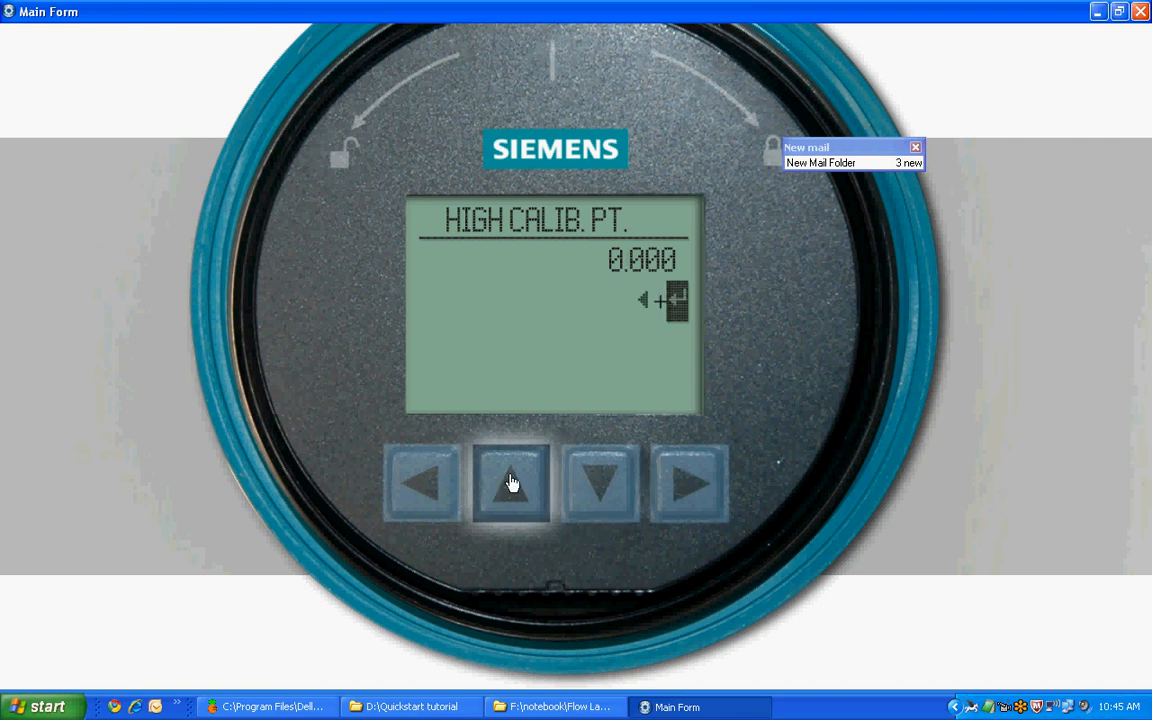
pyautogui.click(687, 485)
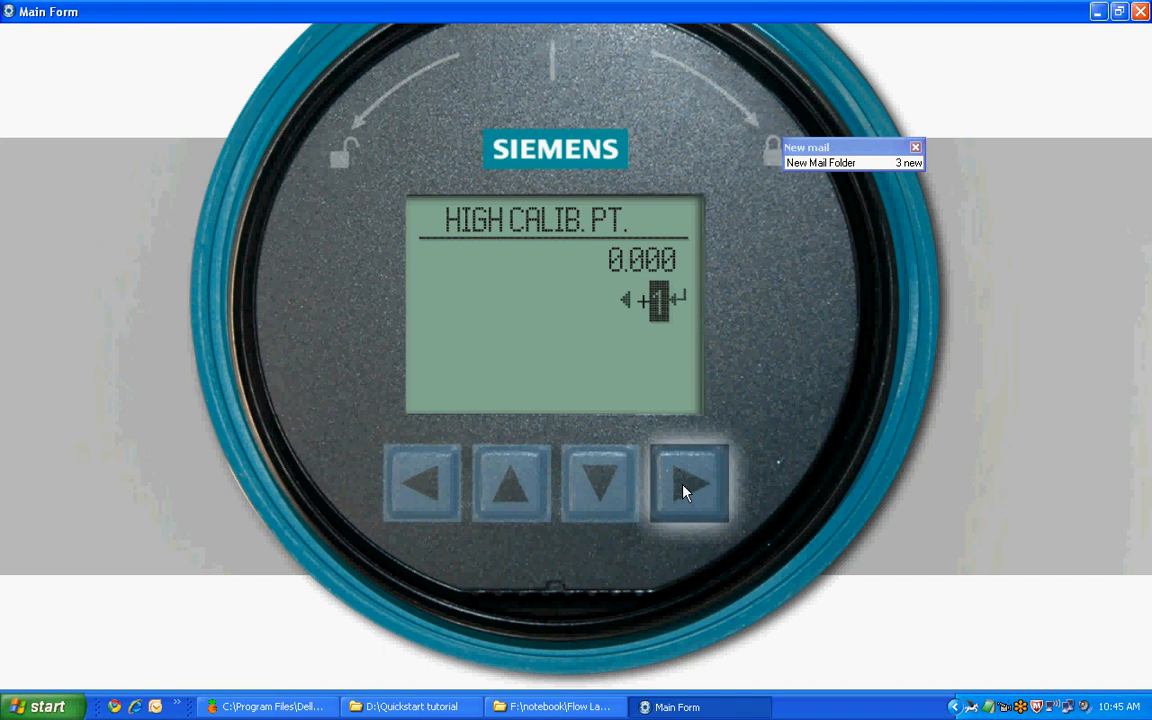
pyautogui.click(691, 486)
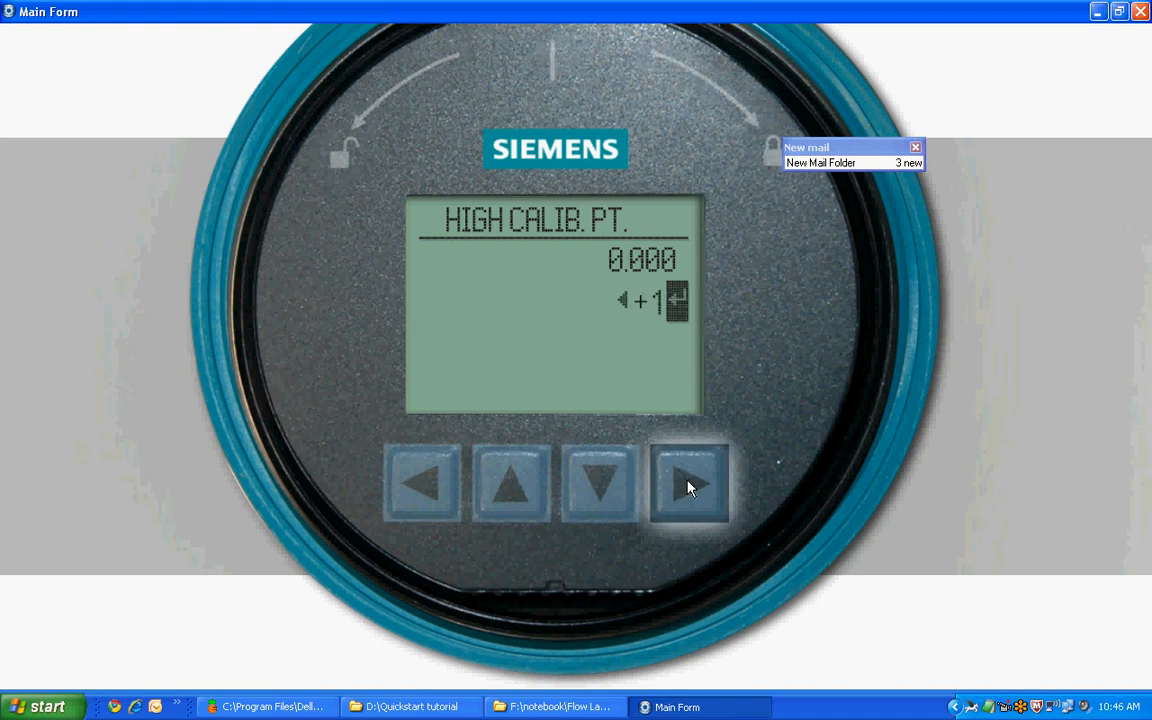
pyautogui.click(687, 487)
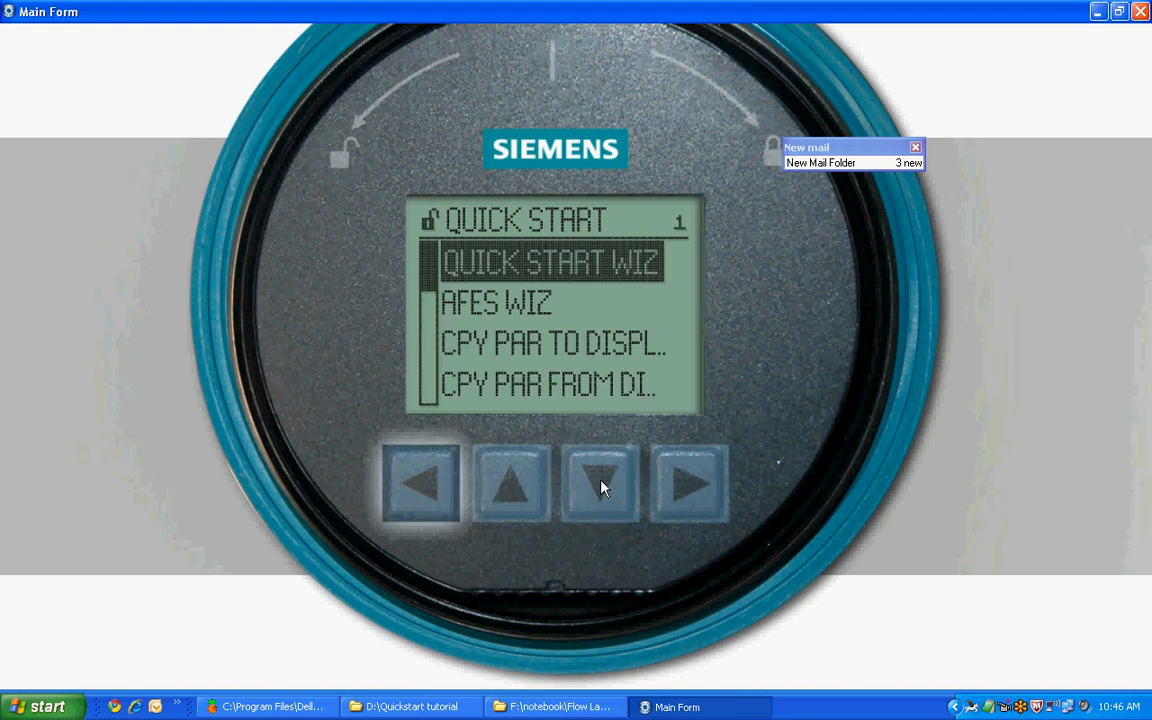
pyautogui.moveTo(420, 493)
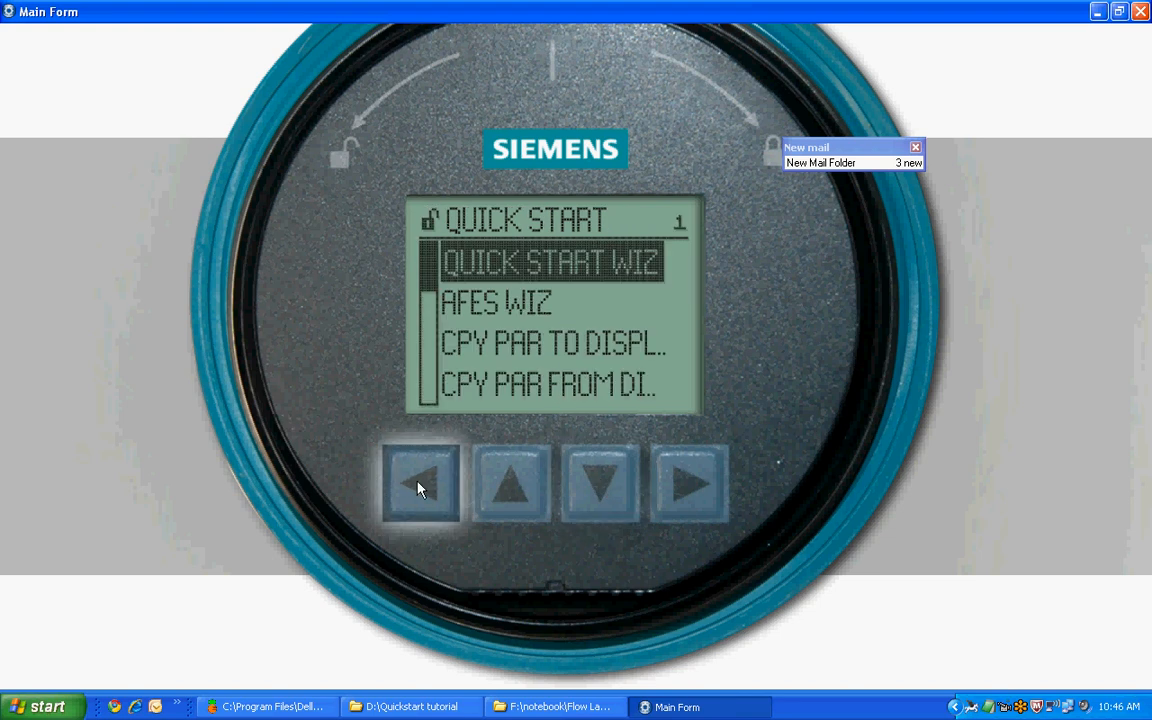
# Step: Back out of the Quick Start menu to the Level Meter main menu
pyautogui.click(419, 485)
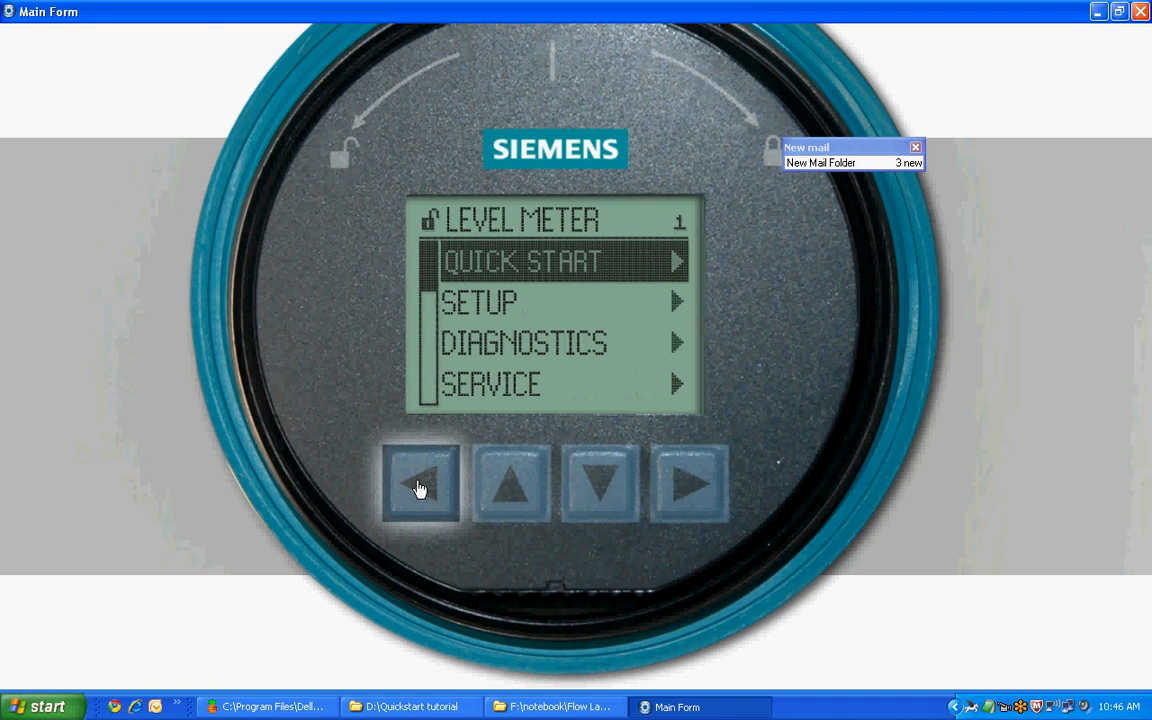